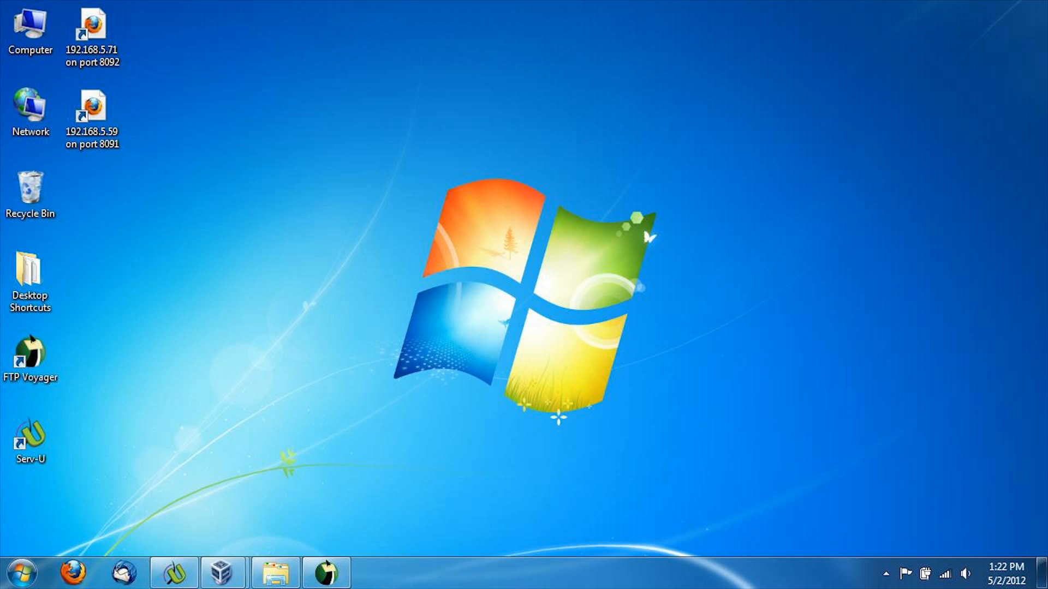
click(169, 578)
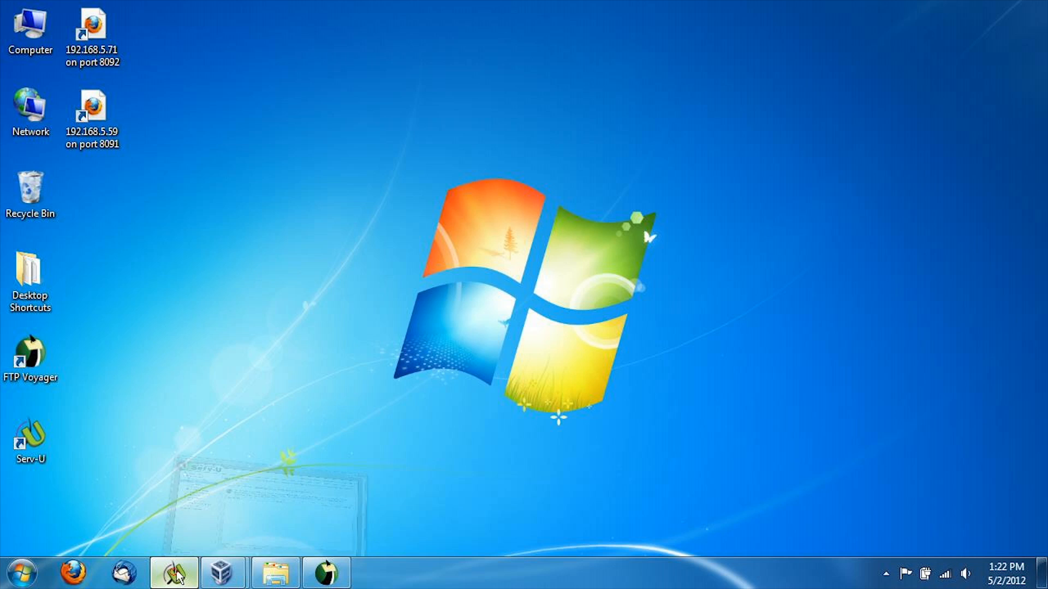
click(170, 580)
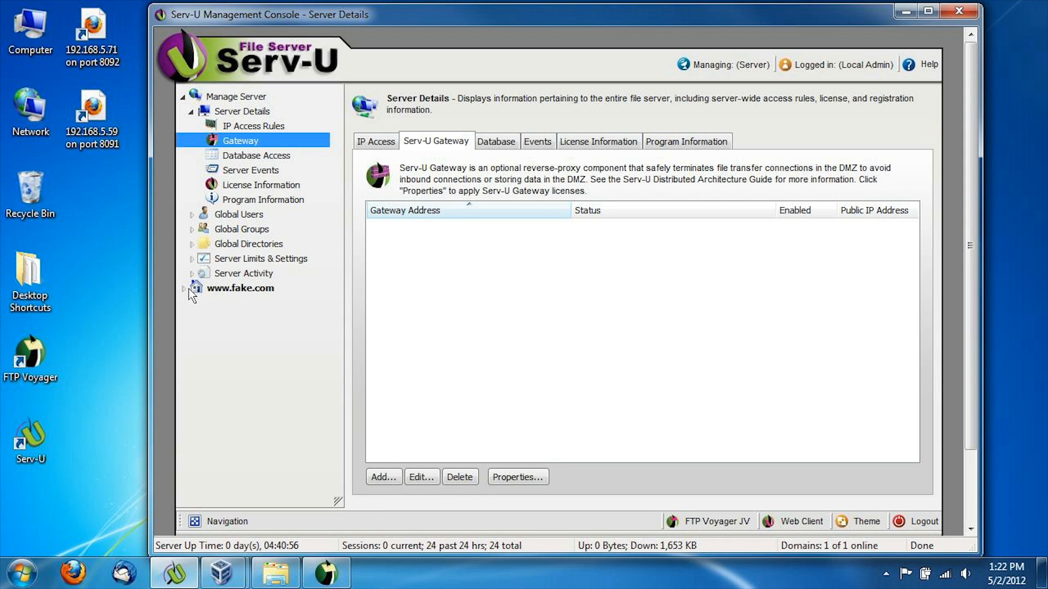
click(185, 288)
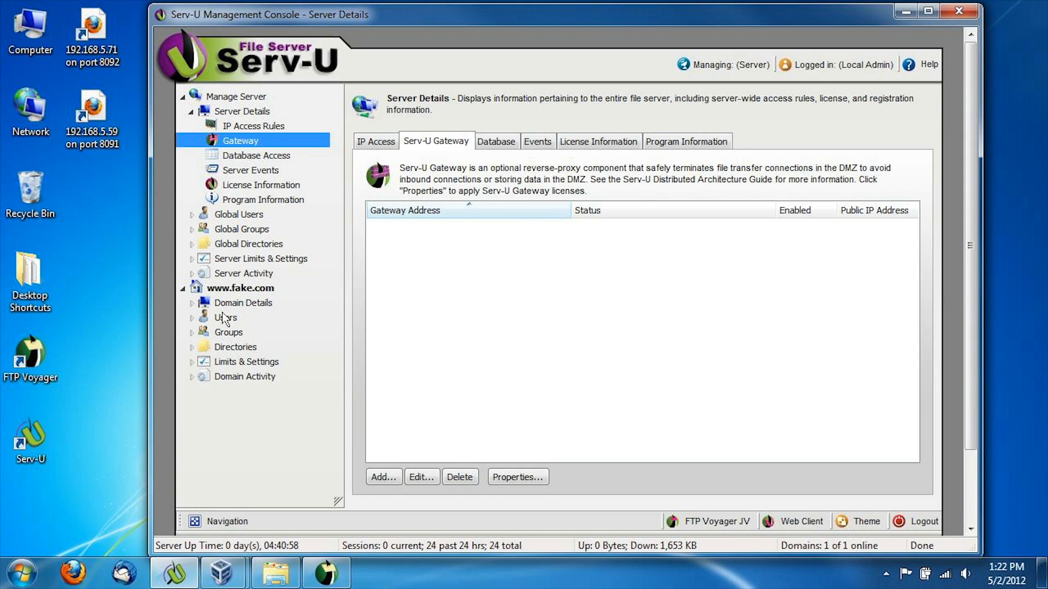
click(224, 318)
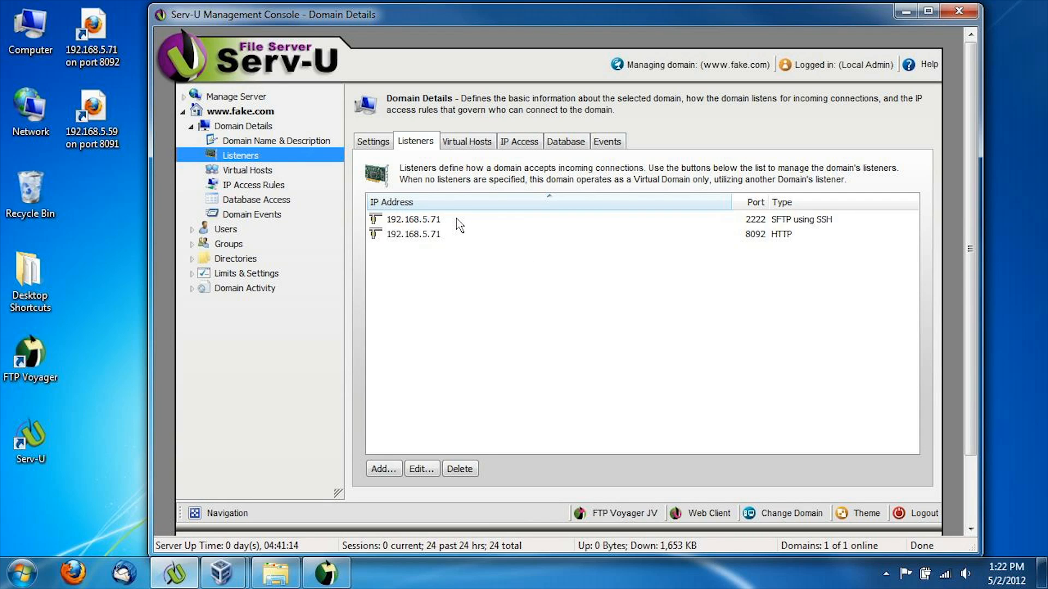
mouse_move(449, 243)
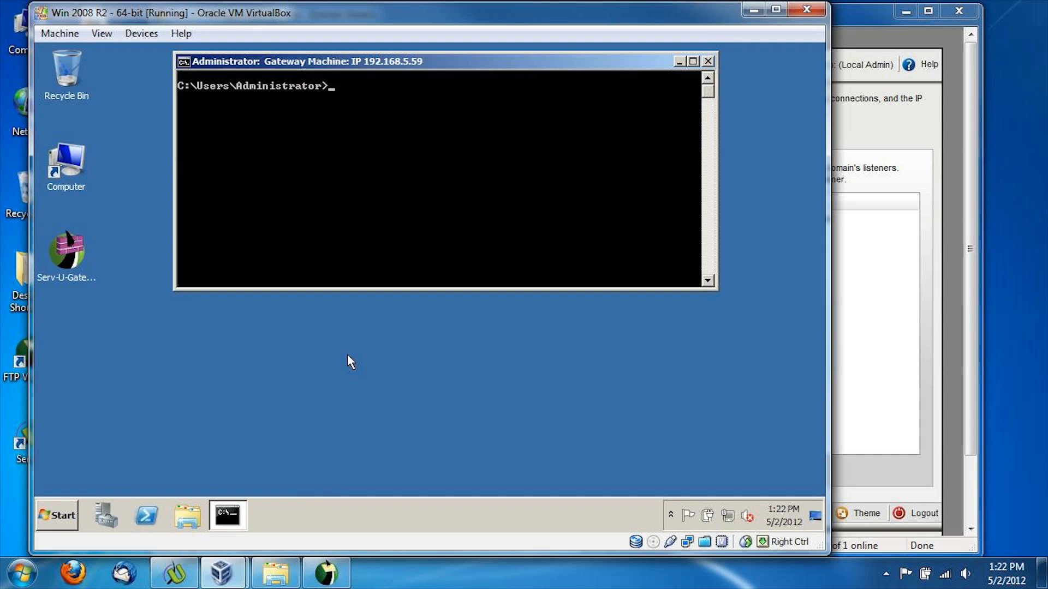
mouse_move(76, 244)
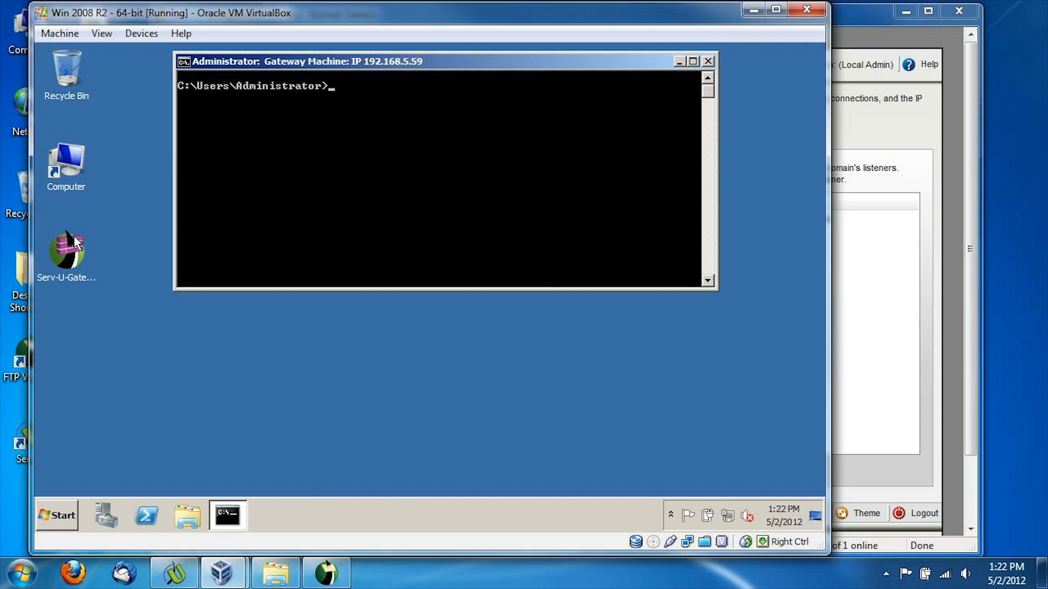
Install Serv-U Gateway in English with default folders, skipping the ReadMe.
double_click(67, 256)
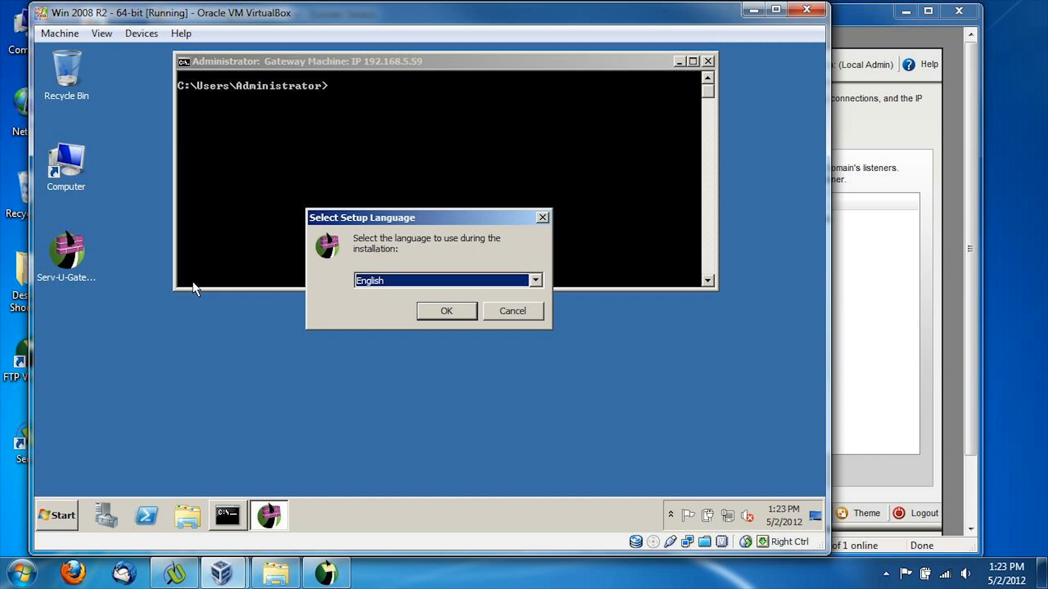
click(446, 311)
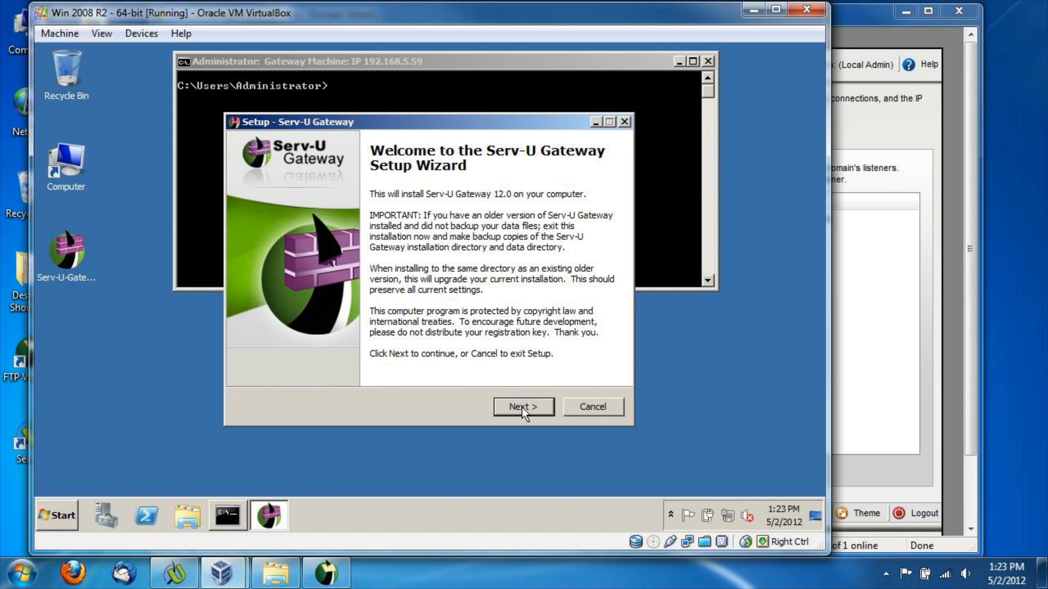
click(524, 407)
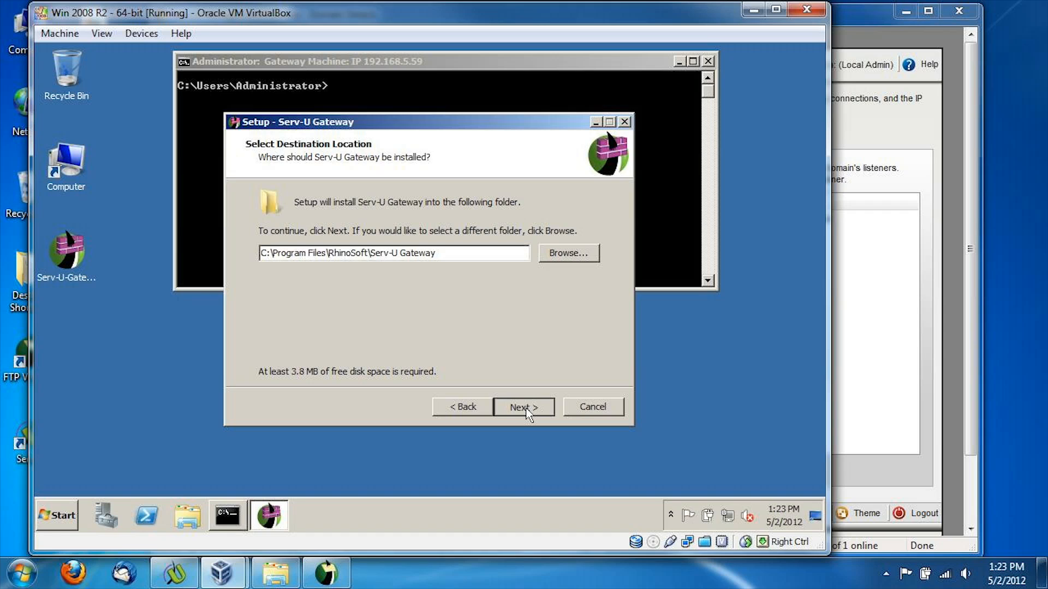
click(523, 407)
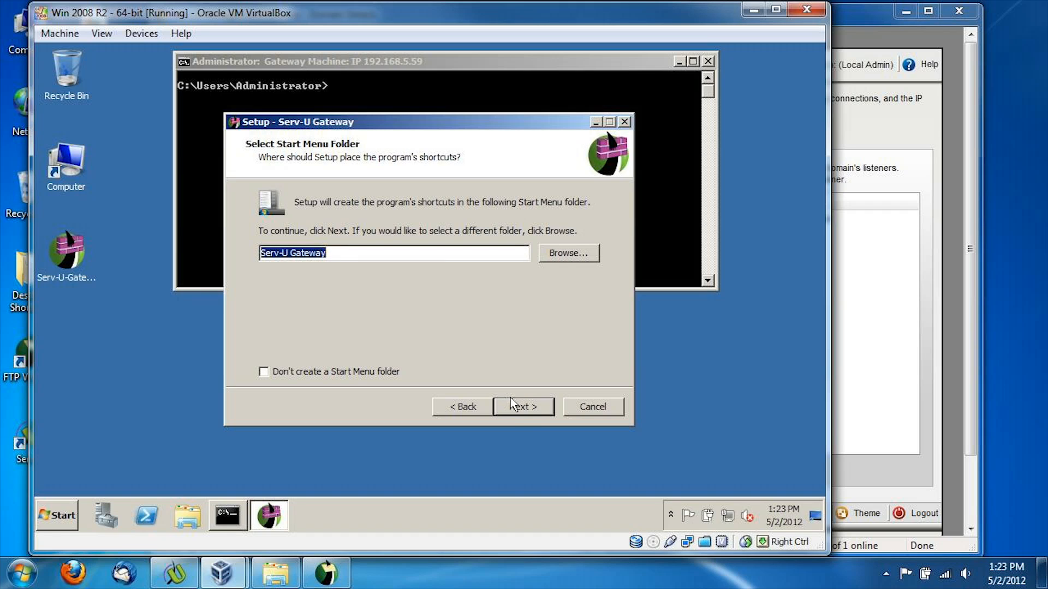
click(523, 407)
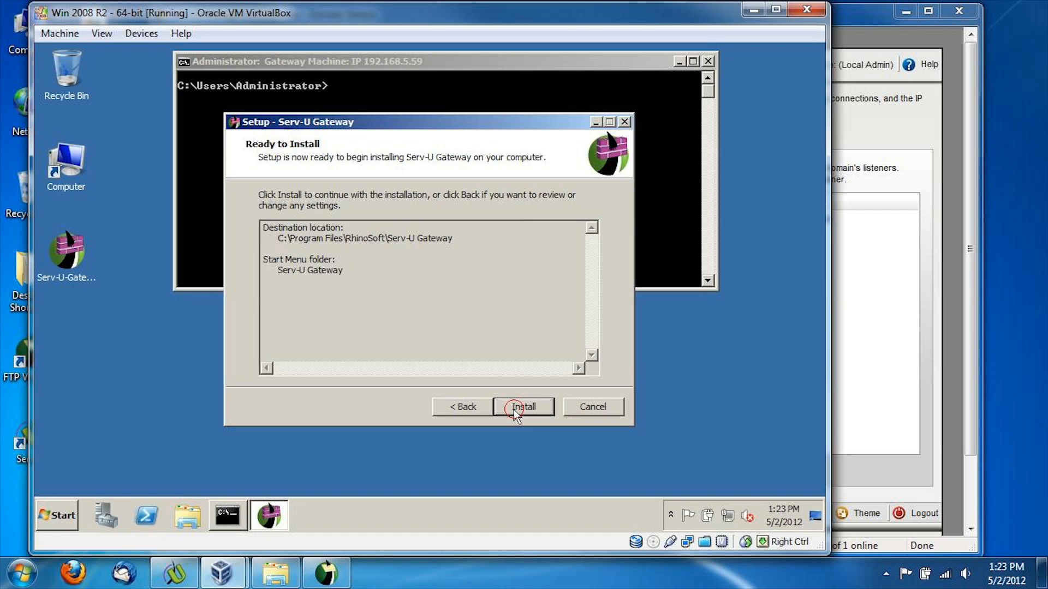
click(524, 407)
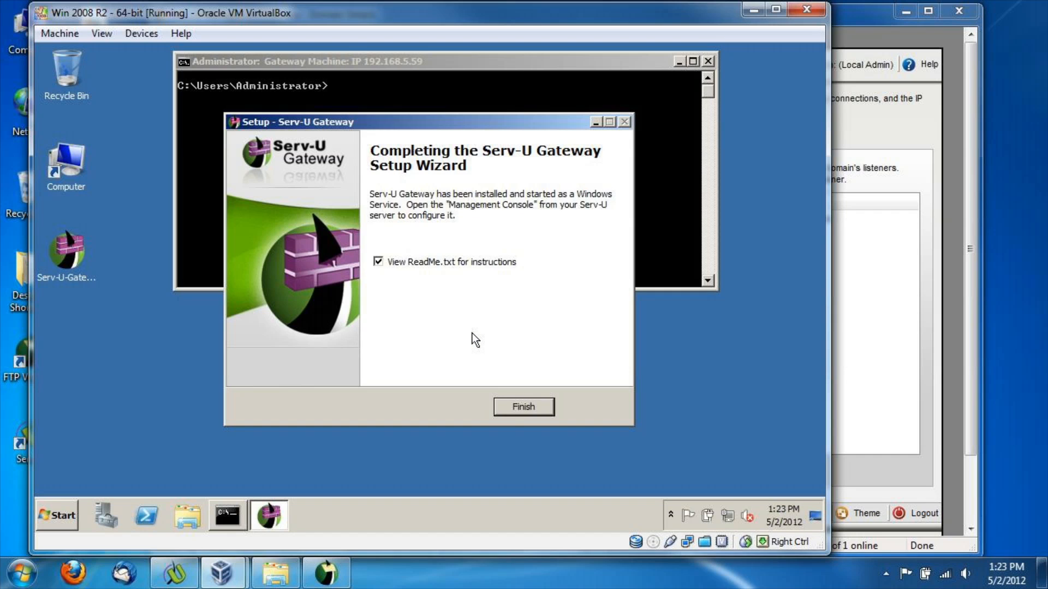
click(378, 261)
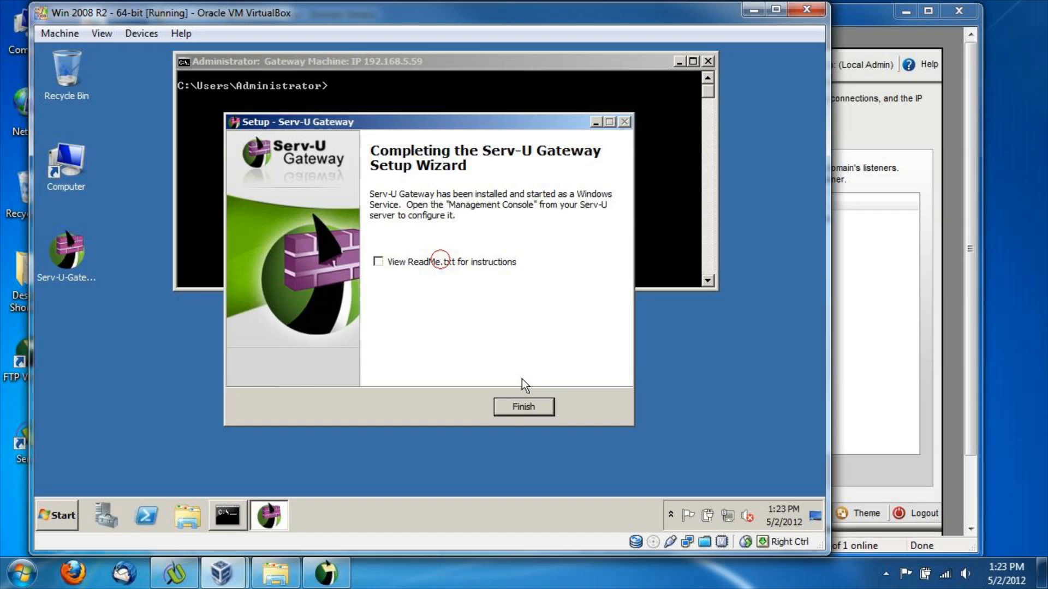
click(523, 406)
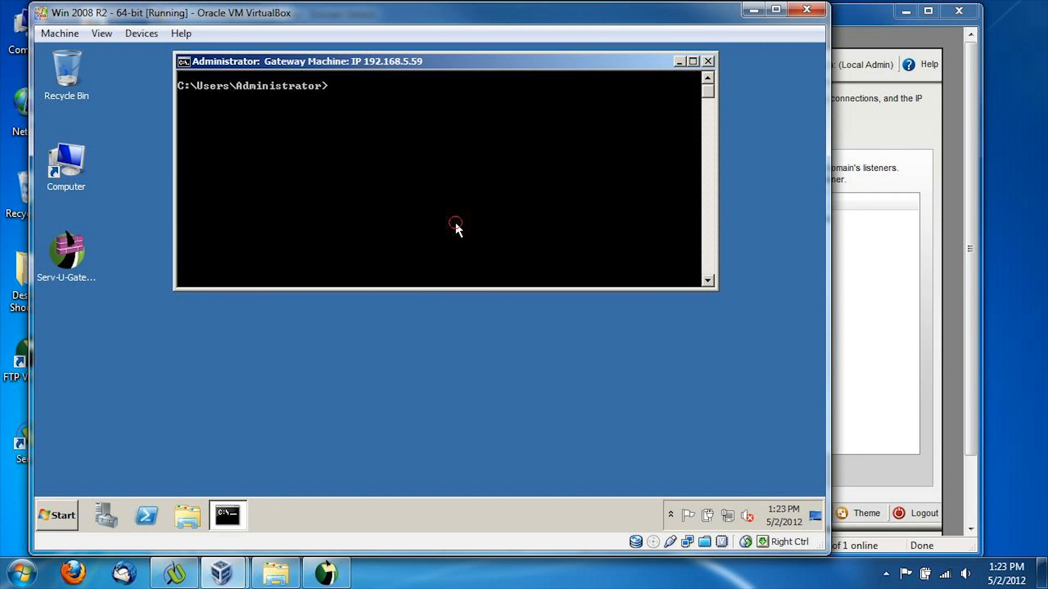
Clear the command prompt with cls before checking the Gateway service on port 1180.
text(cls)
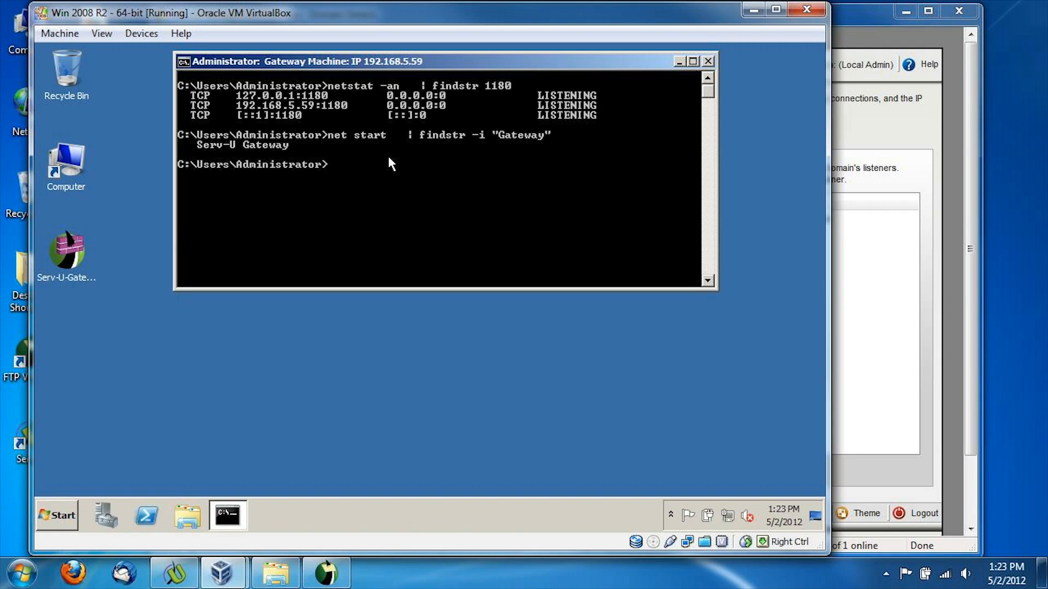
mouse_move(360, 108)
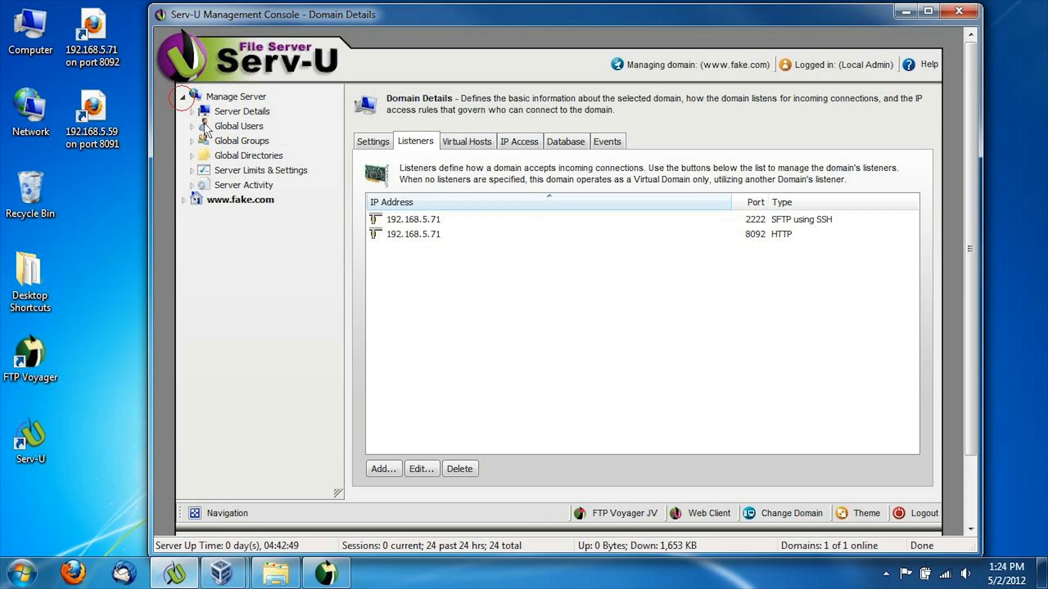
Add a new Serv-U gateway entry with address 192.168.5.59 and port 1180.
click(193, 111)
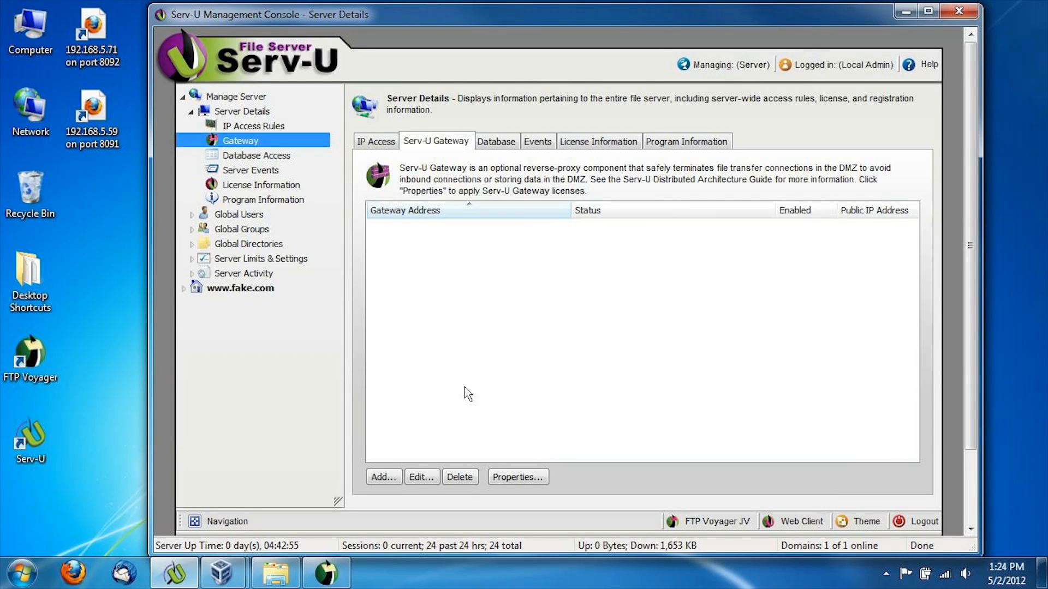
click(383, 477)
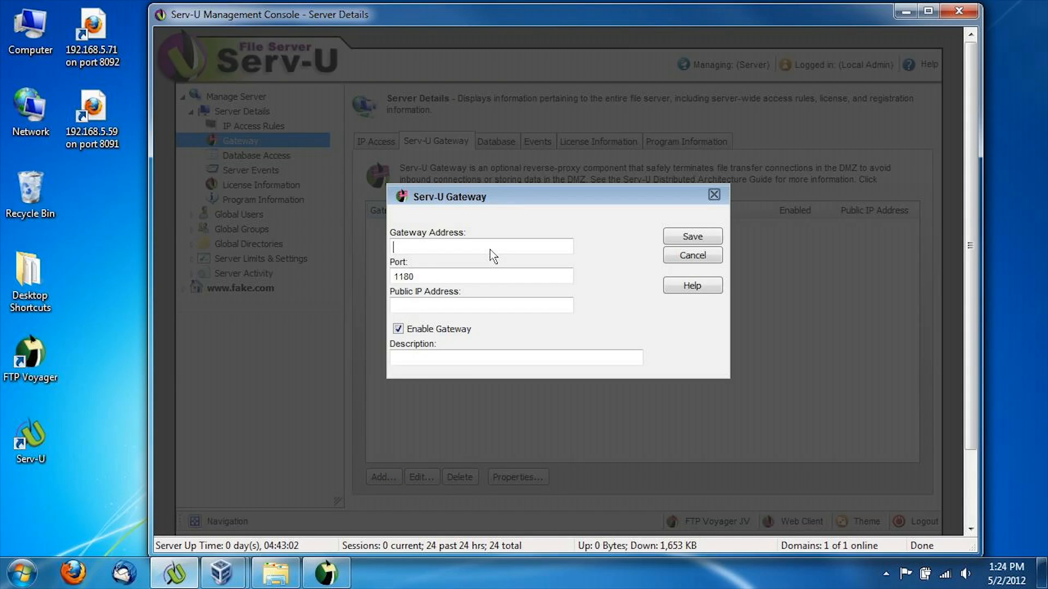
text(192.168.5.)
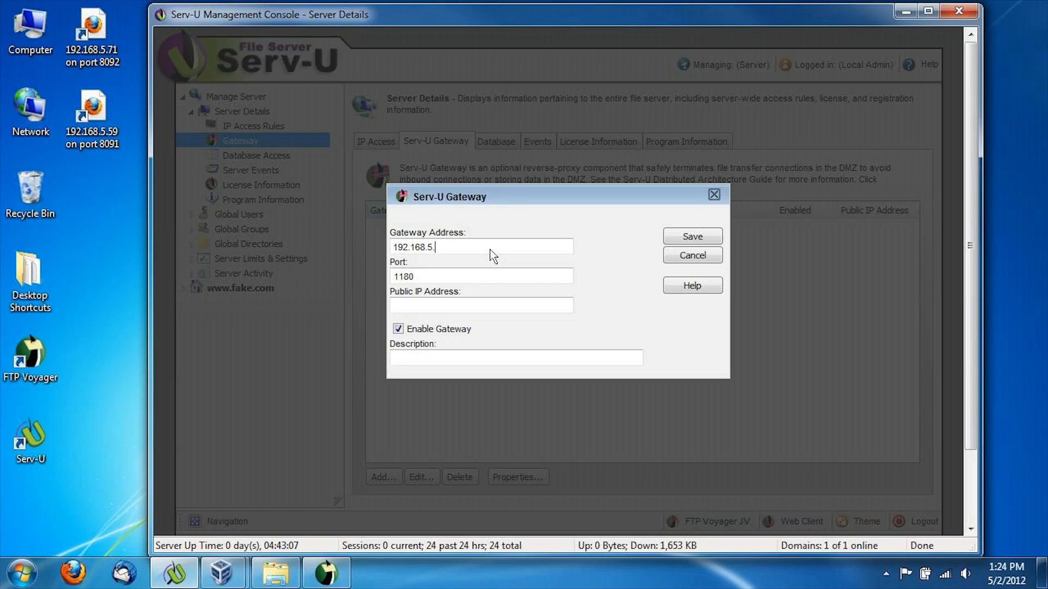
text(59)
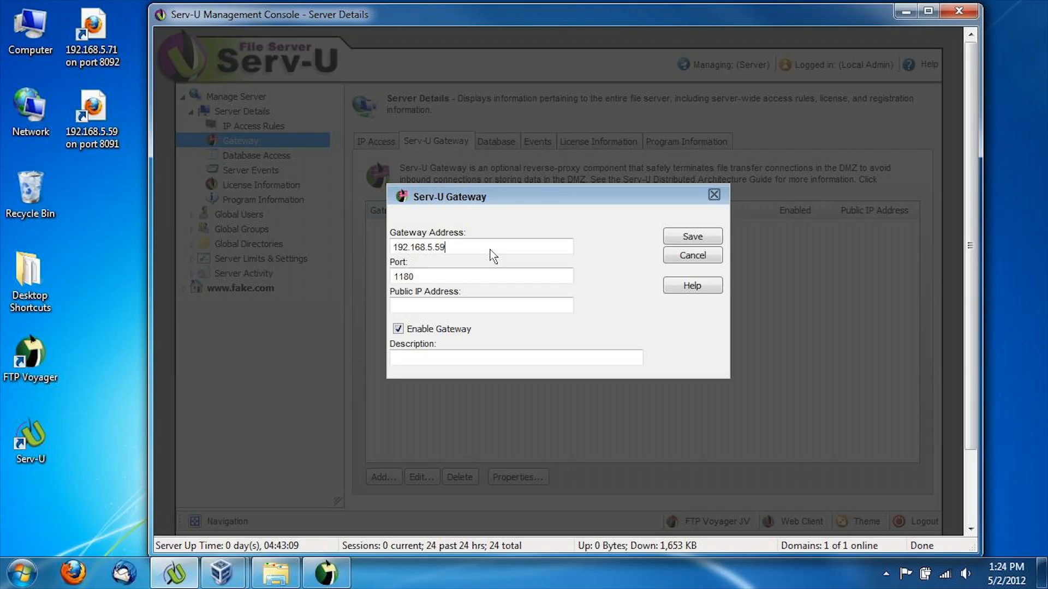
click(481, 305)
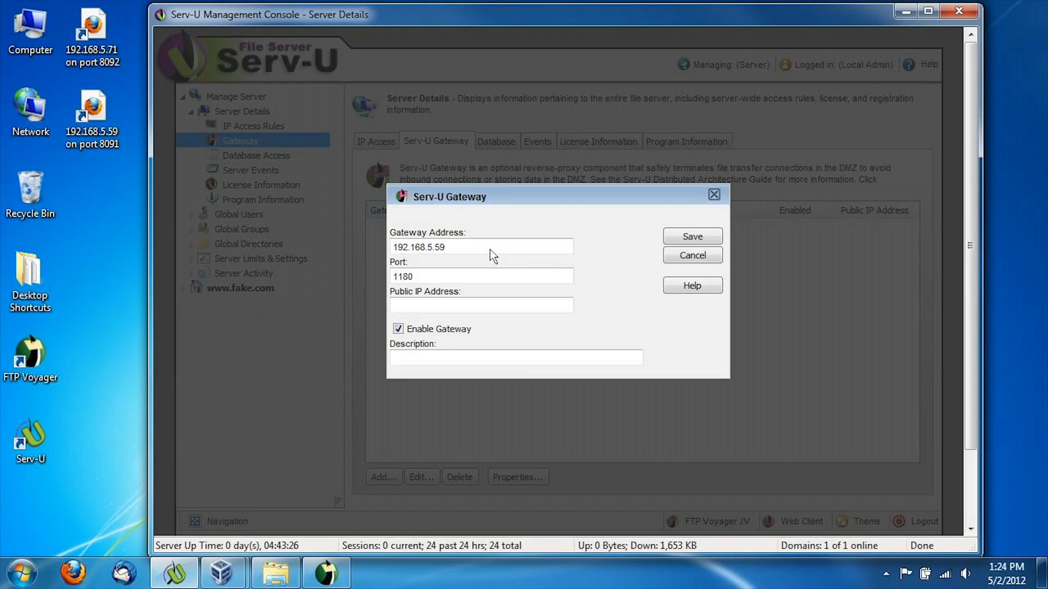
click(481, 305)
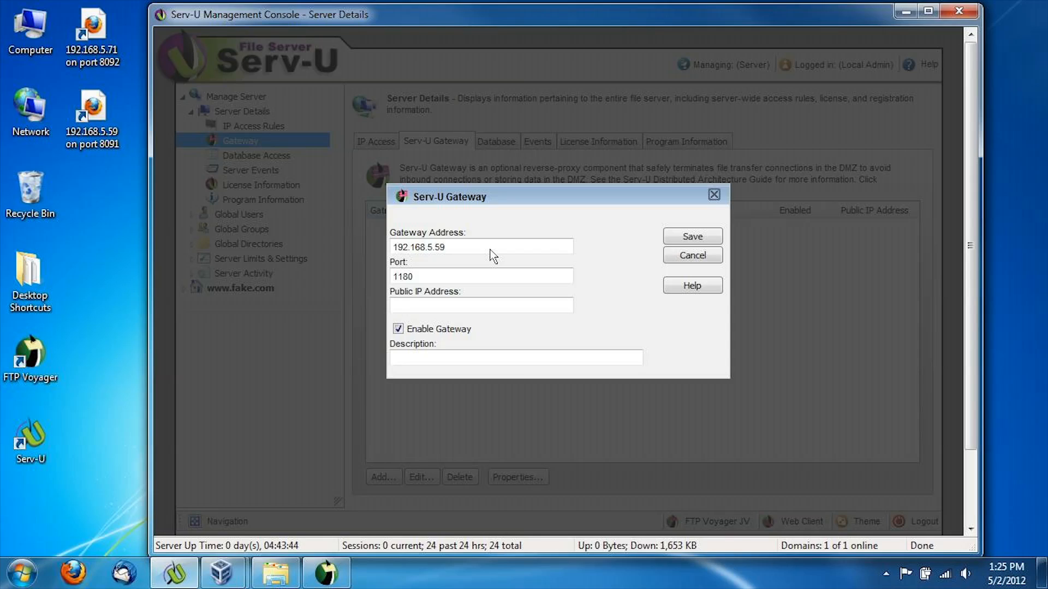
click(480, 305)
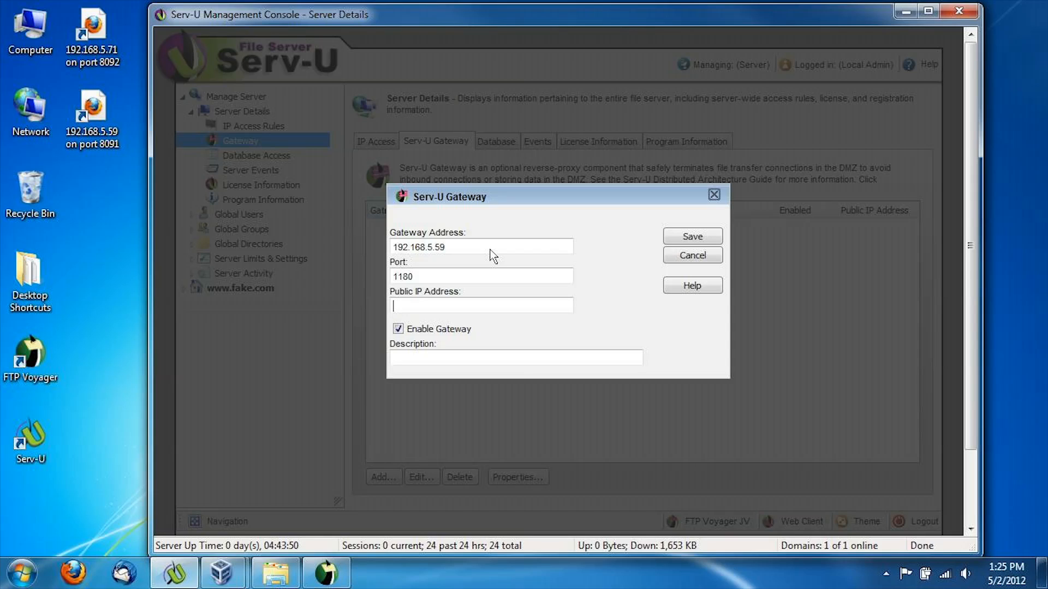
Save the gateway with public IP 192.168.5.59 and description 'Windows 2008 R2'.
text(192.168.5.59)
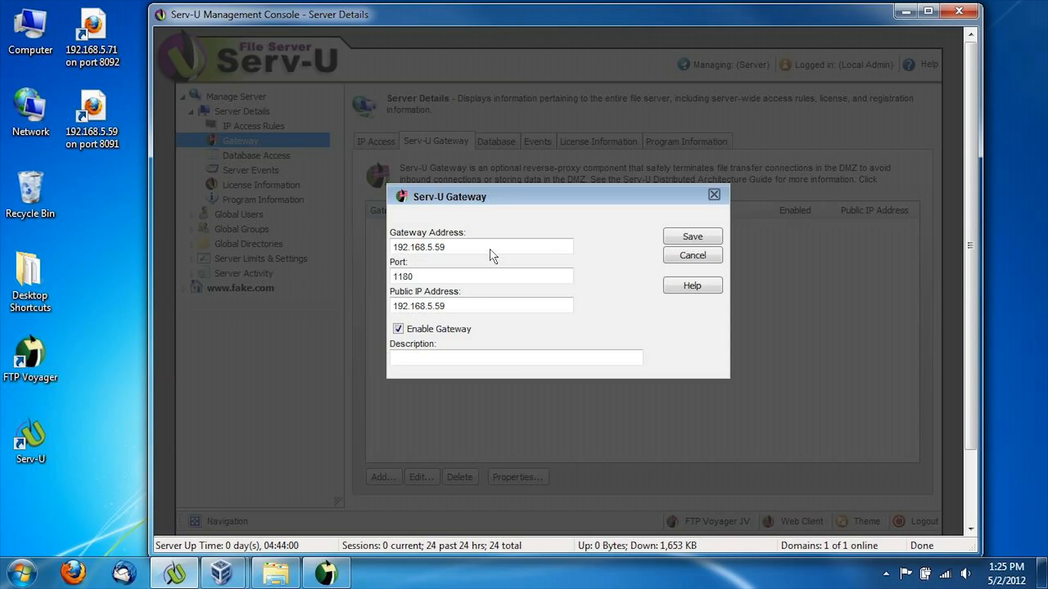
text(Windows)
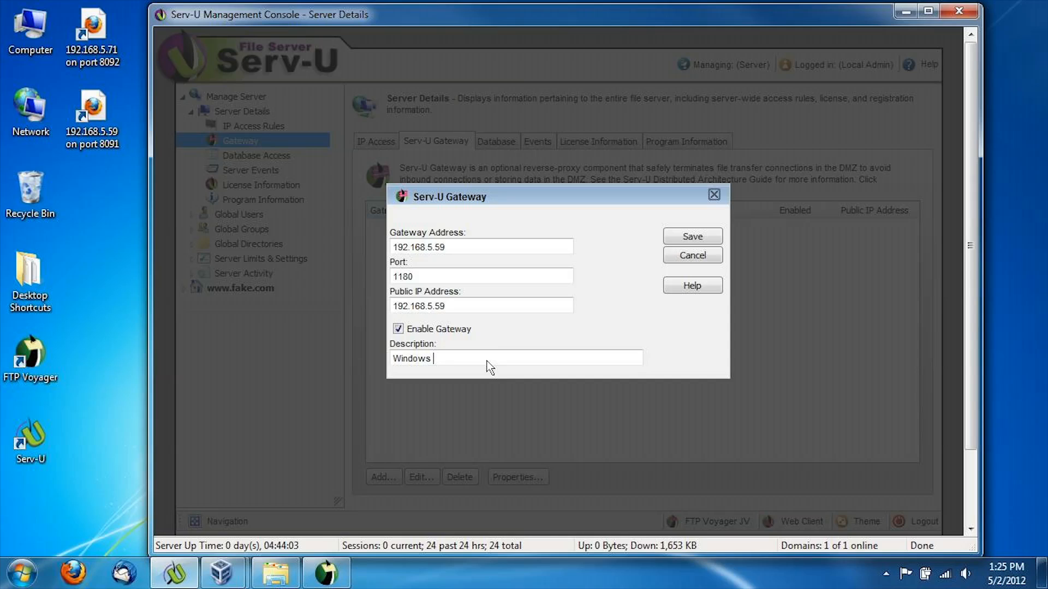
text(2008 R2)
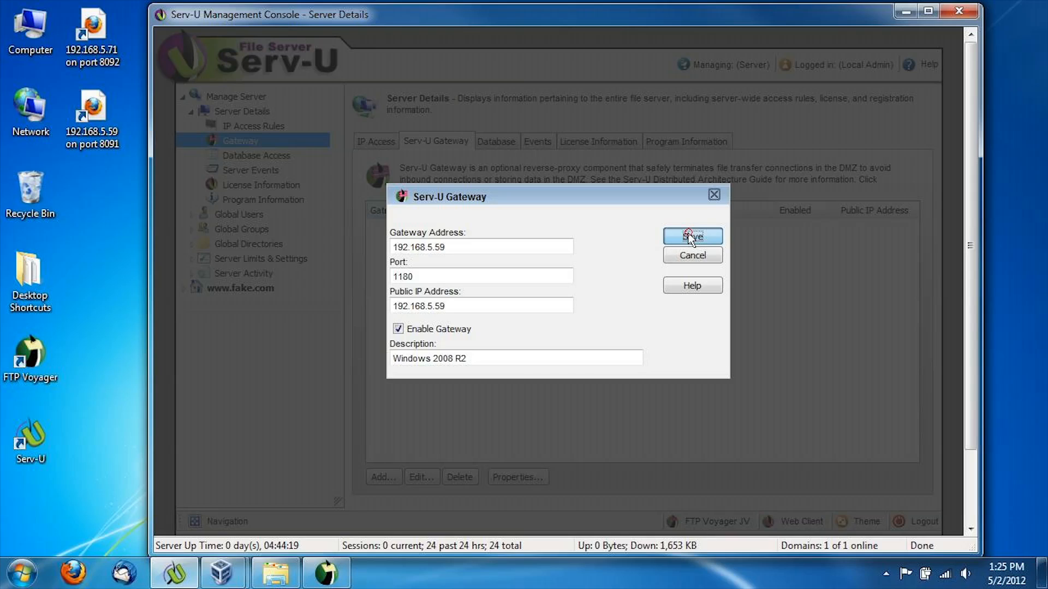
click(692, 237)
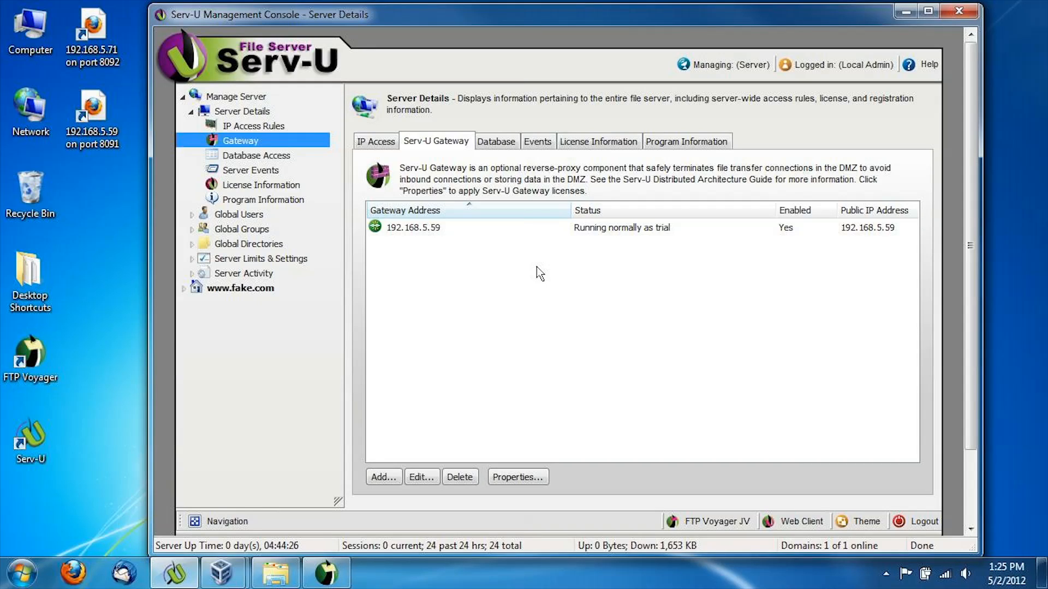
Select the newly added 192.168.5.59 gateway in the gateway list.
click(413, 227)
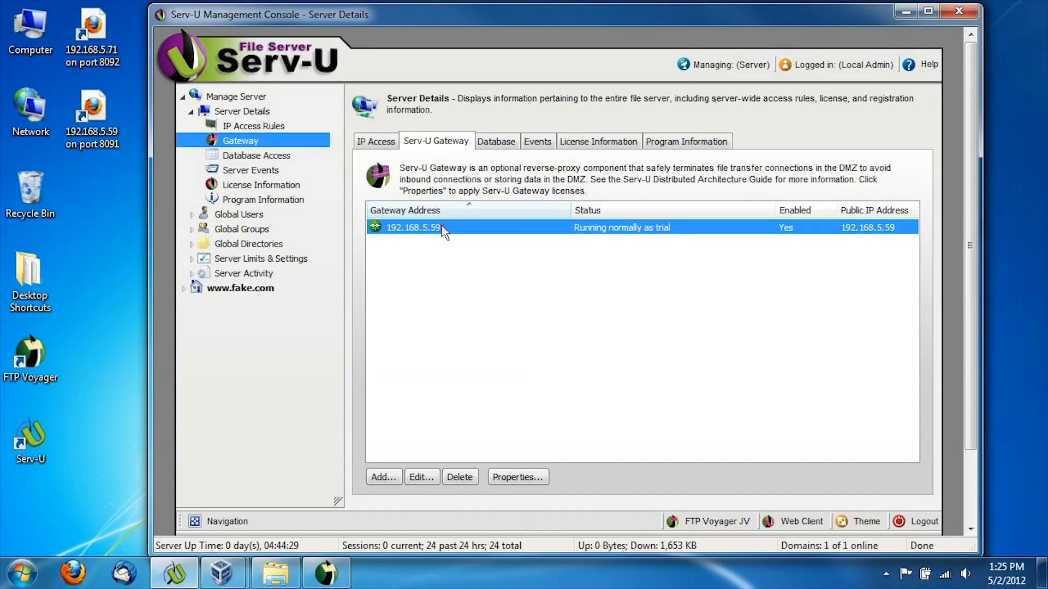
mouse_move(639, 246)
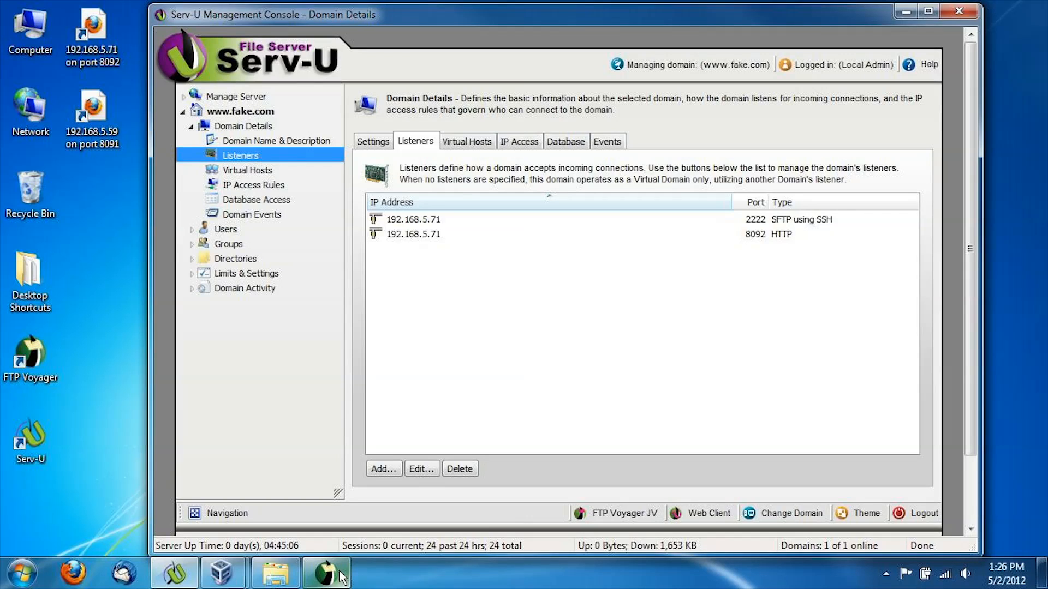
Connect FTP Voyager to the Core Serv-U via SFTP site profile.
click(324, 573)
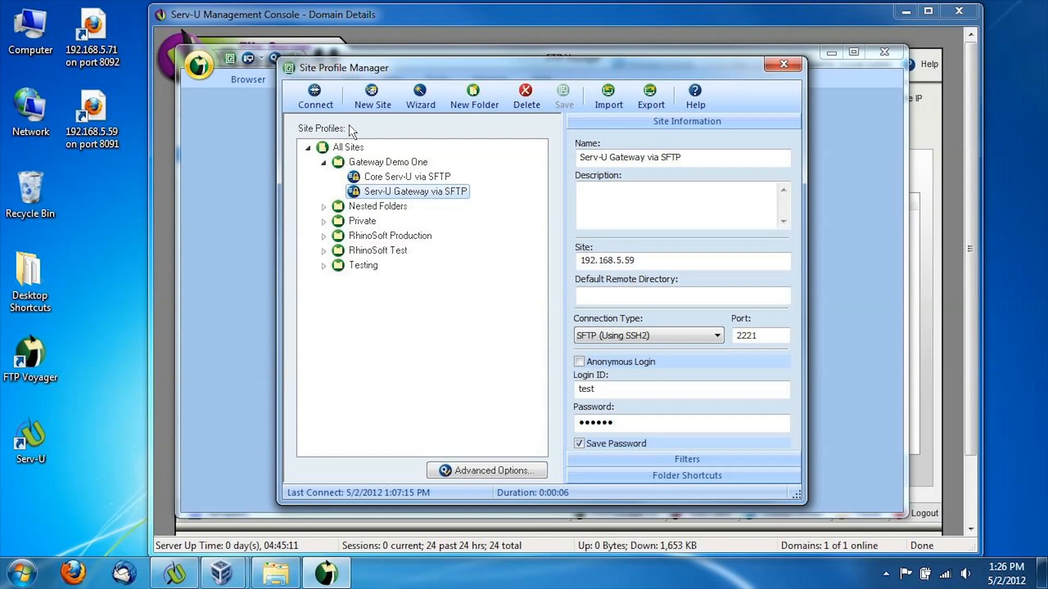
click(390, 176)
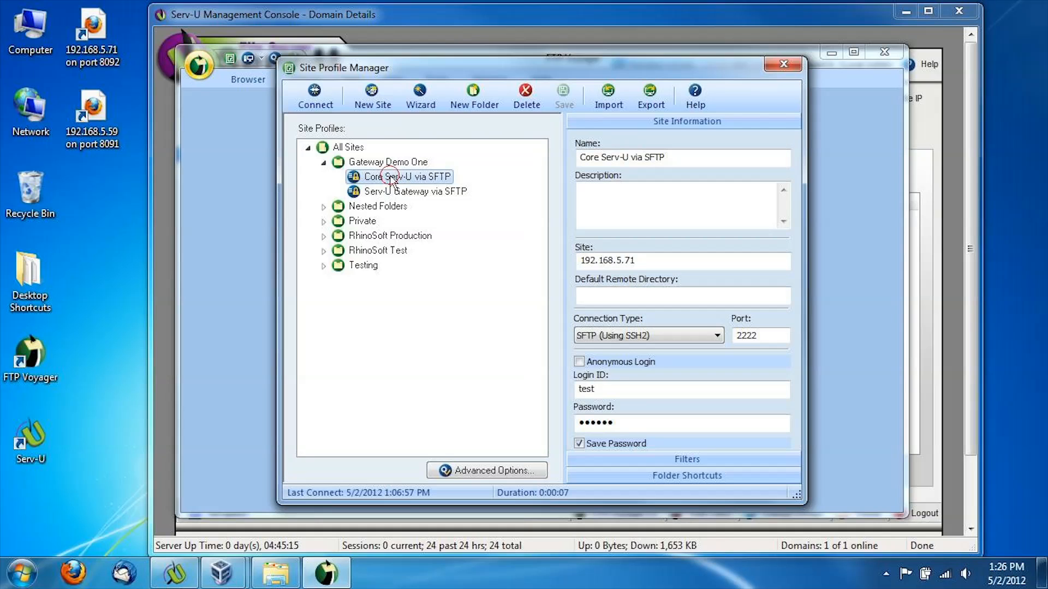
click(314, 91)
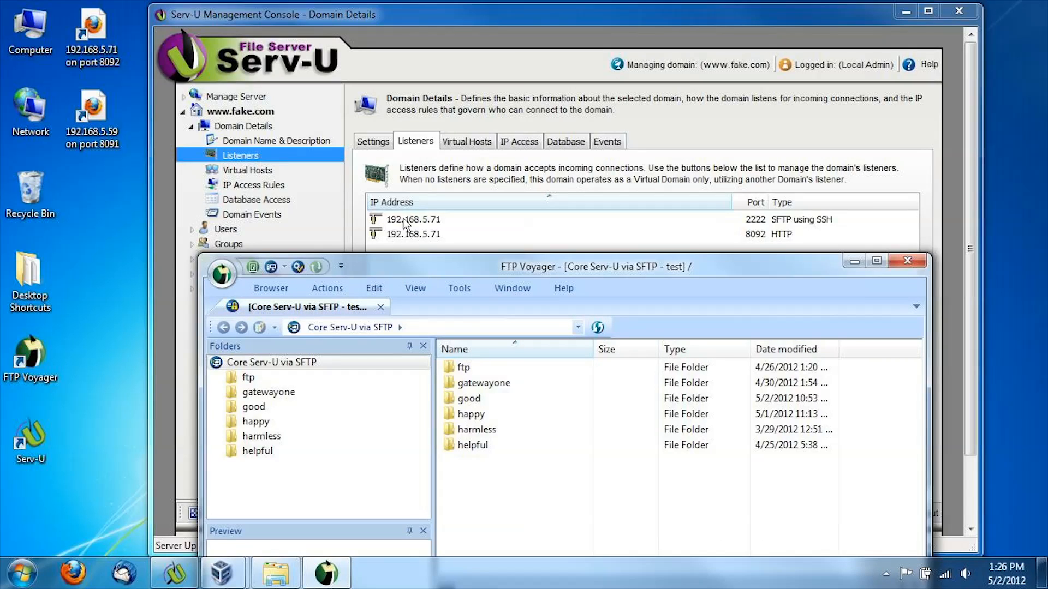
mouse_move(503, 226)
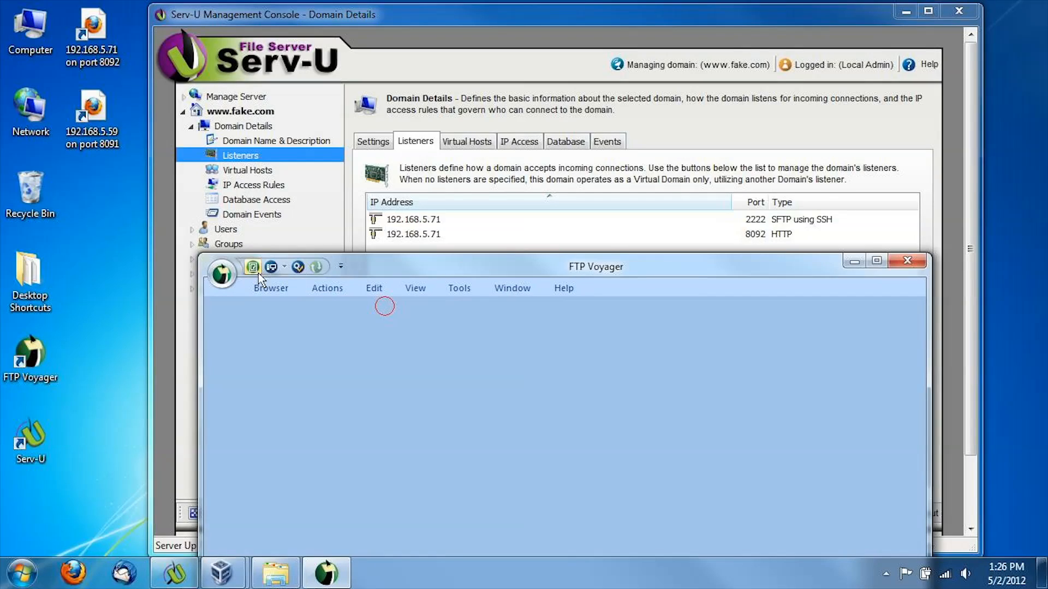
Try the Serv-U Gateway via SFTP profile, which fails, then leave FTP Voyager.
click(252, 266)
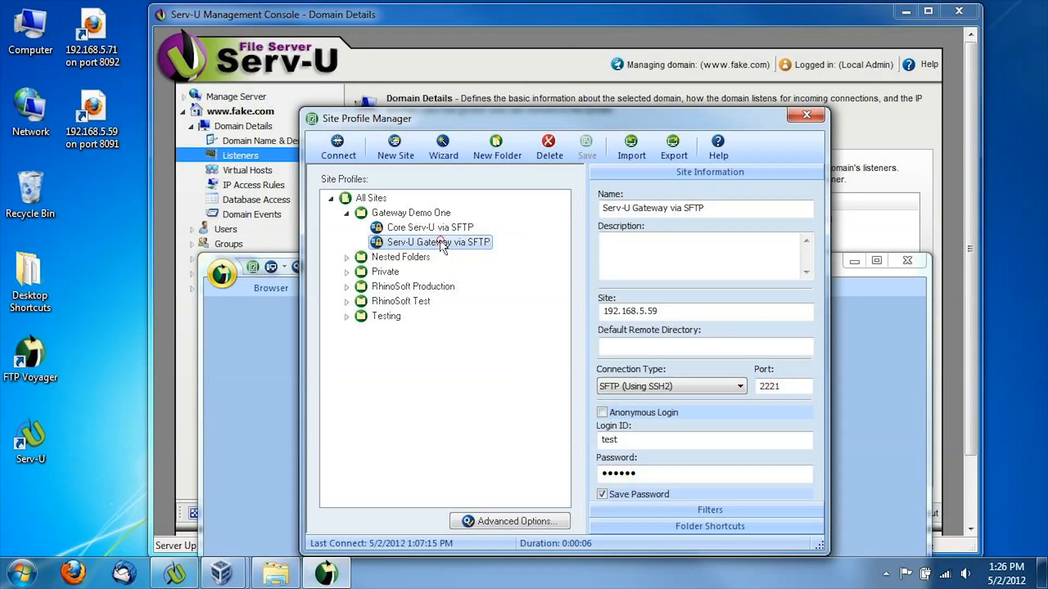
mouse_move(672, 331)
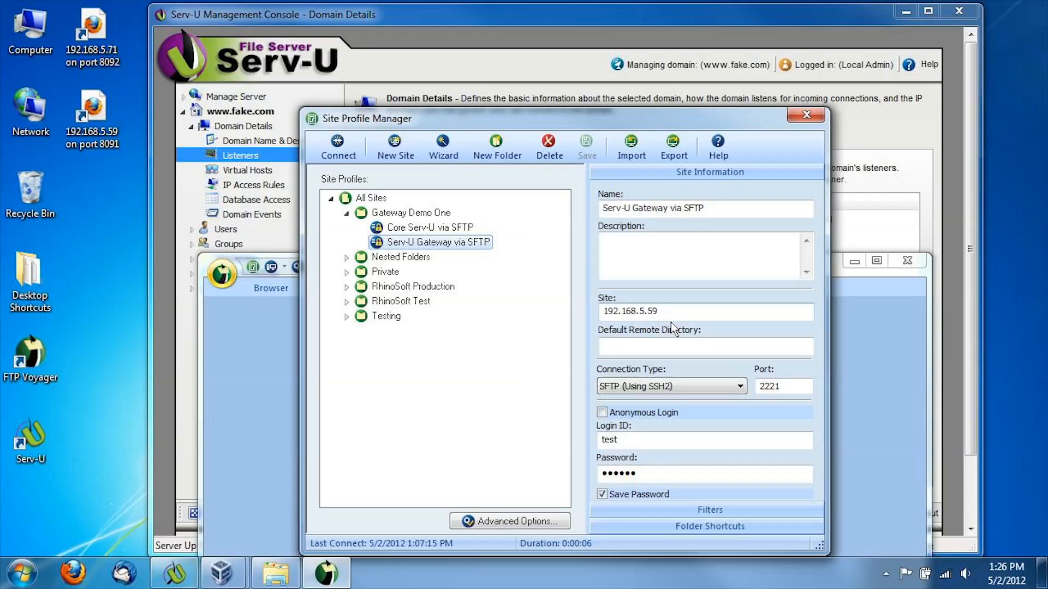
mouse_move(588, 329)
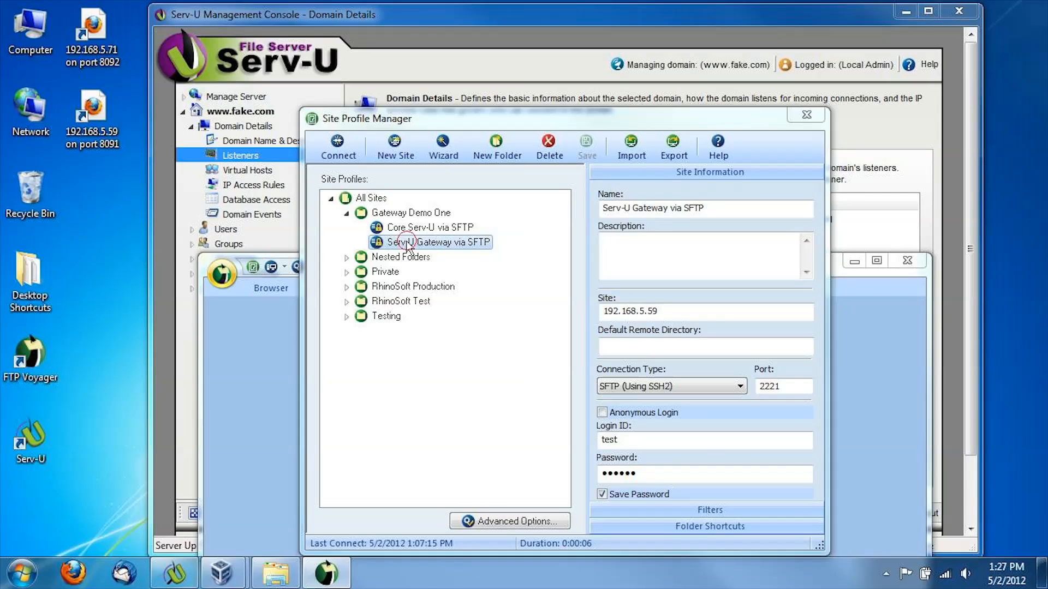
click(338, 146)
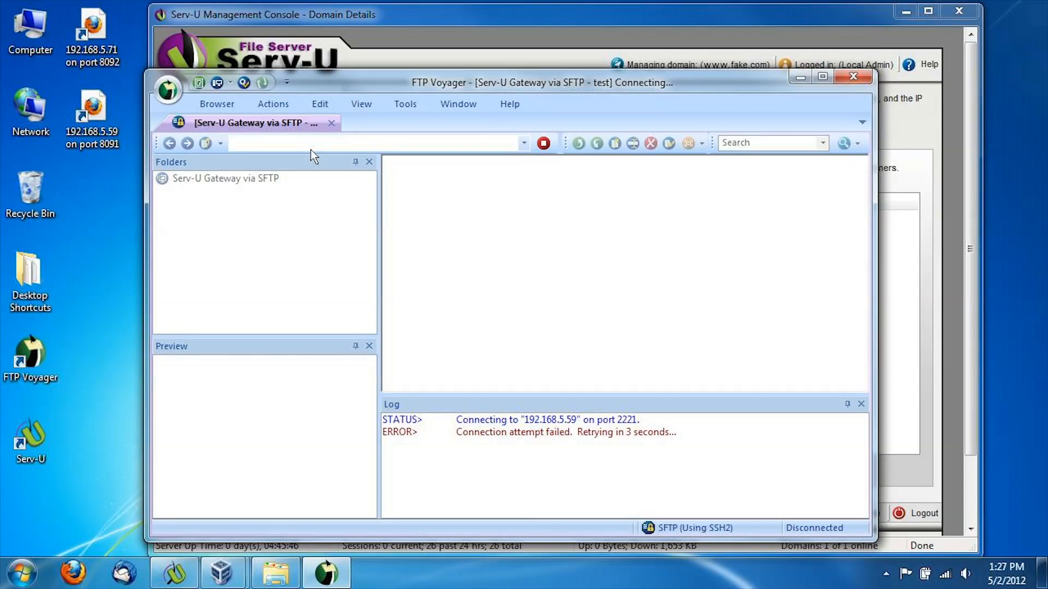
click(331, 124)
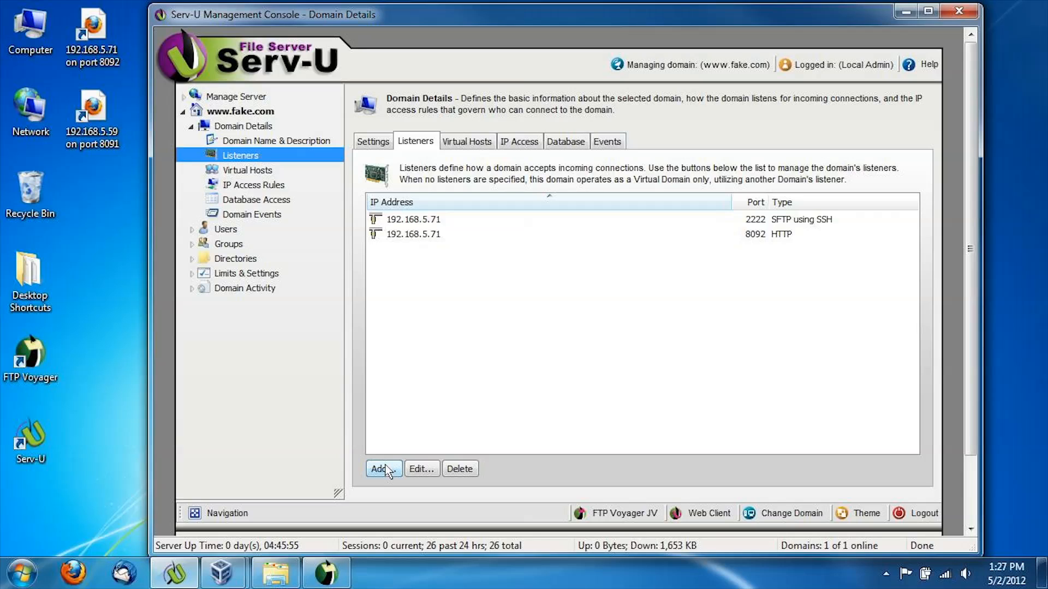
Add an SFTP using SSH listener on 192.168.5.59, port 2221.
click(382, 469)
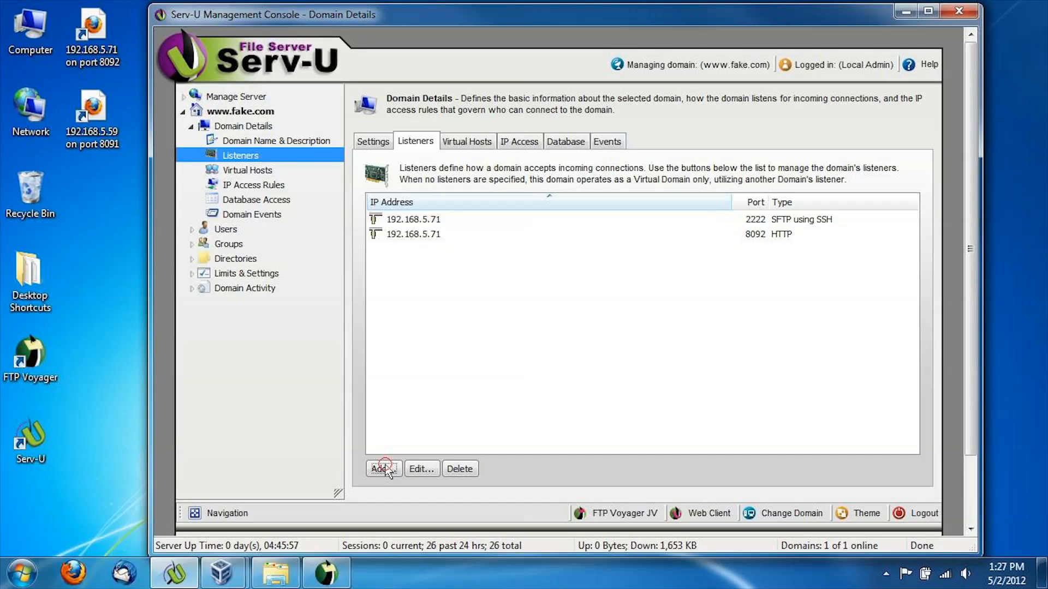
click(382, 469)
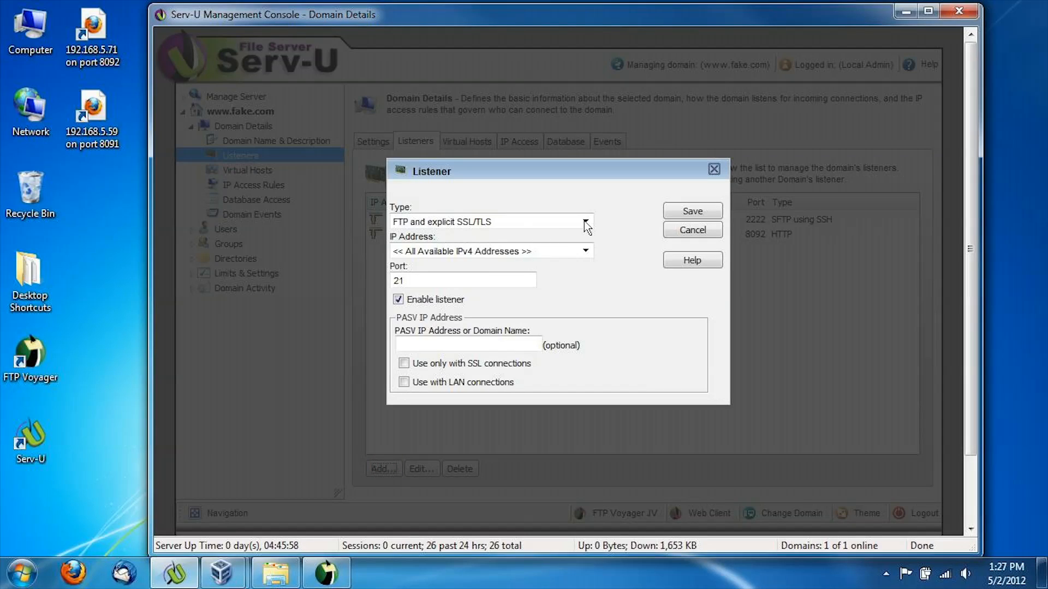
click(585, 222)
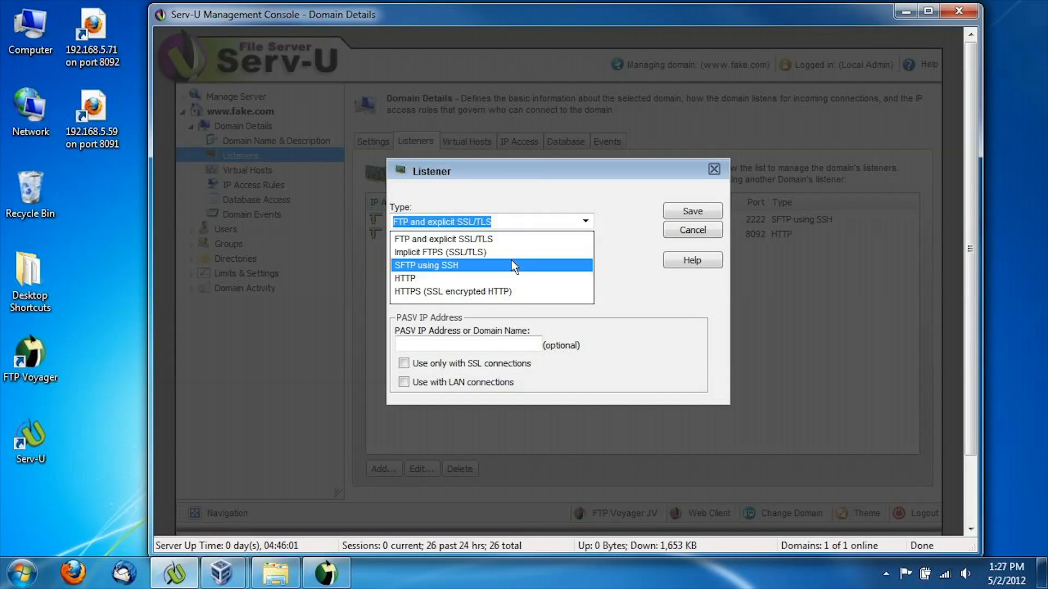
click(426, 265)
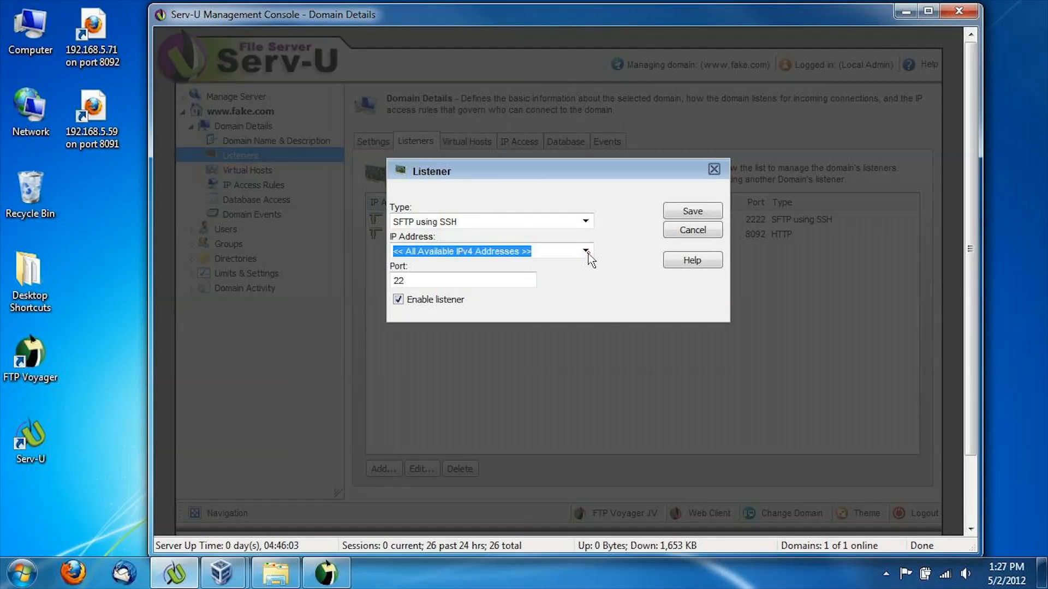
click(585, 251)
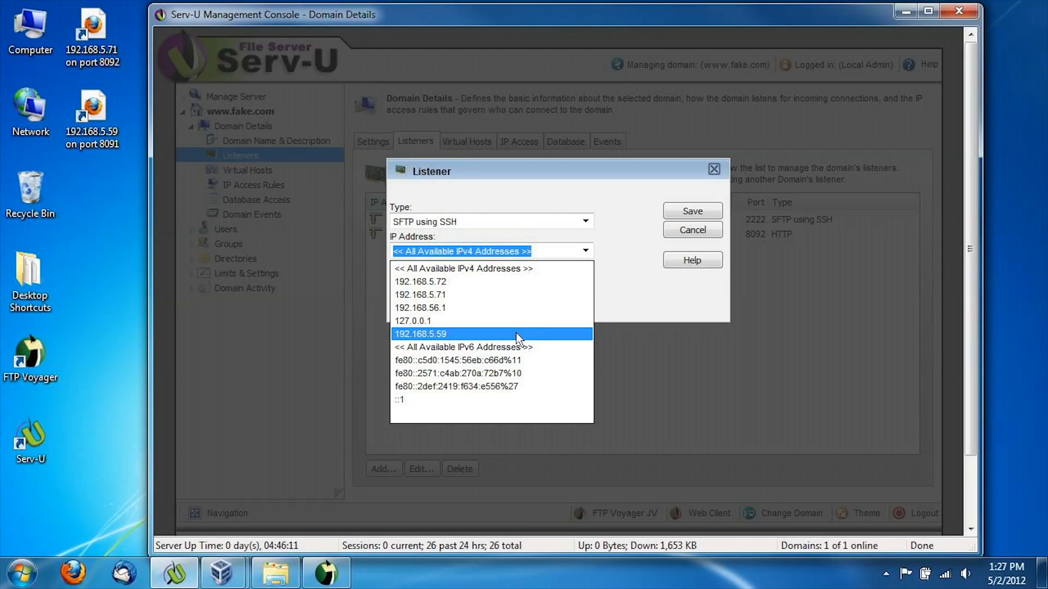
click(420, 334)
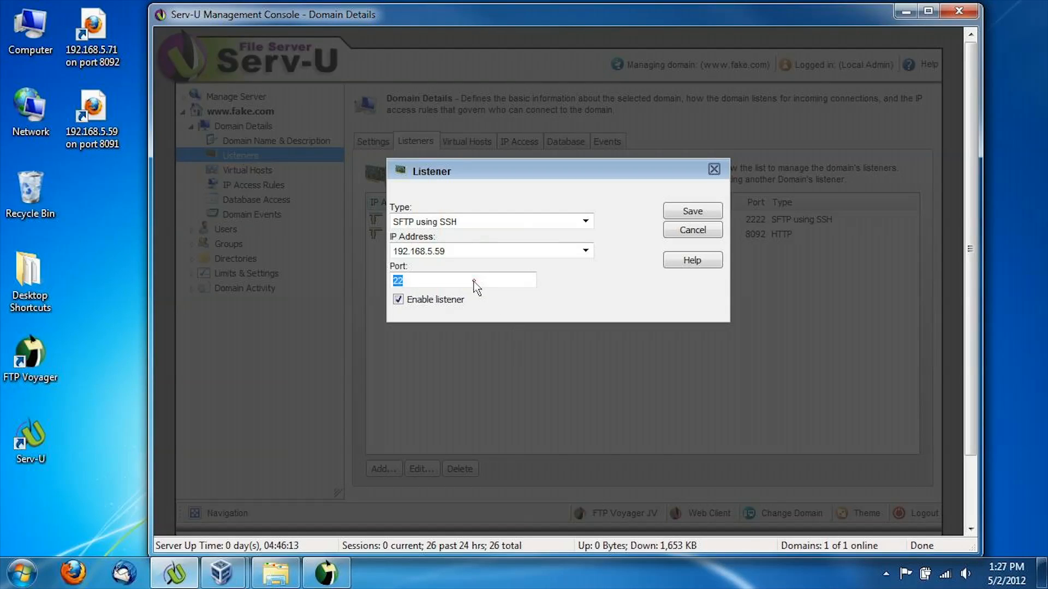
click(463, 280)
text(21)
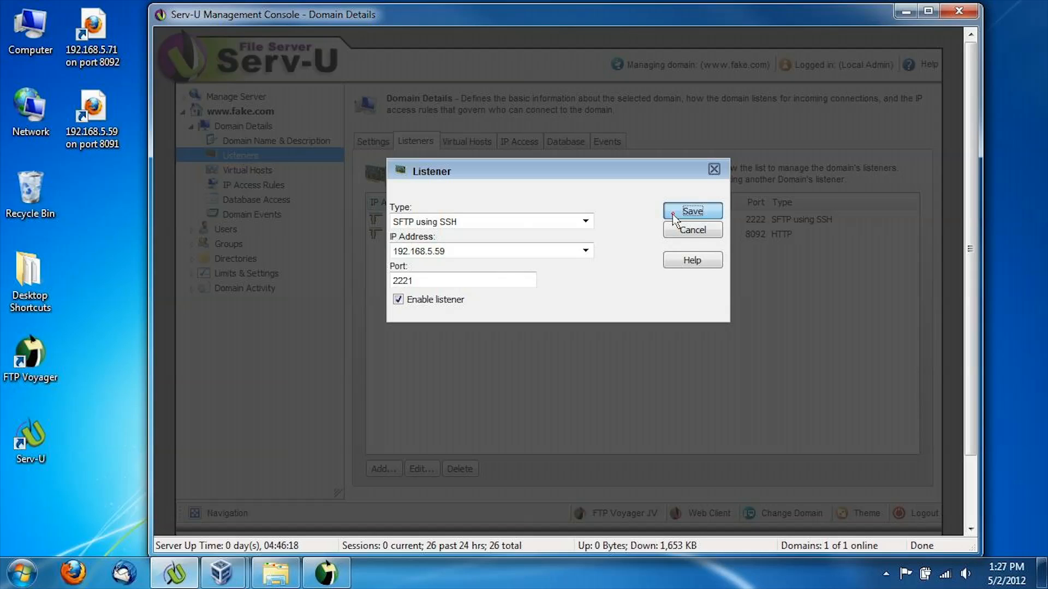
click(692, 212)
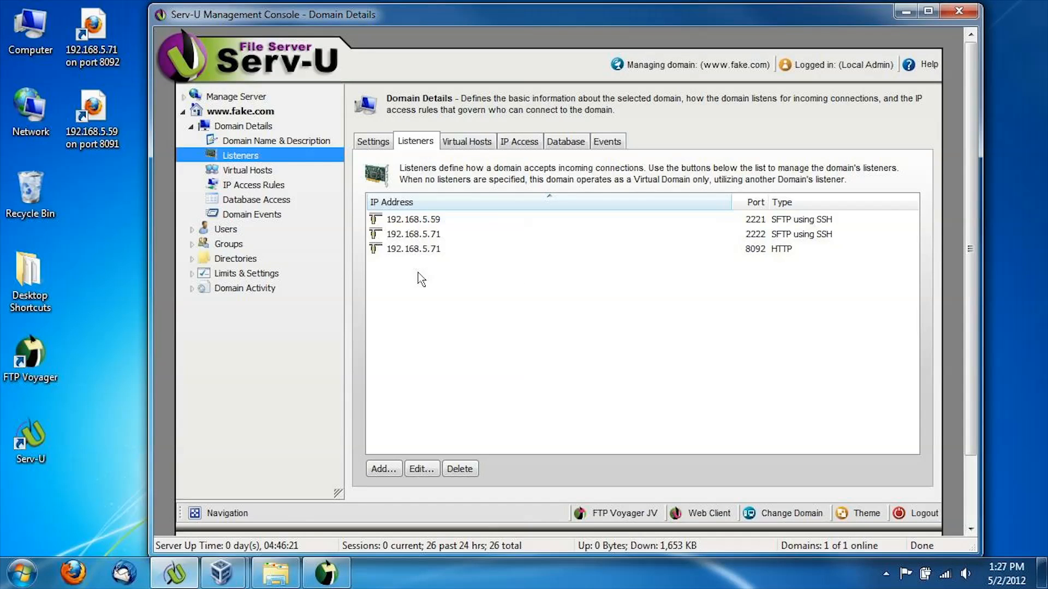
Add an HTTP listener bound to 192.168.5.59 on port 8091.
click(383, 469)
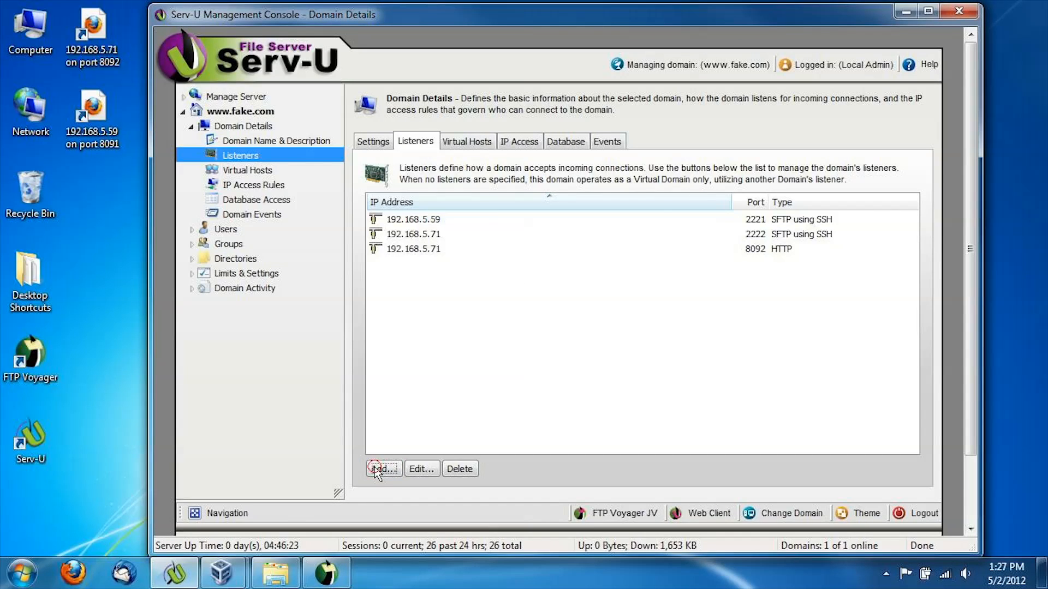
click(383, 468)
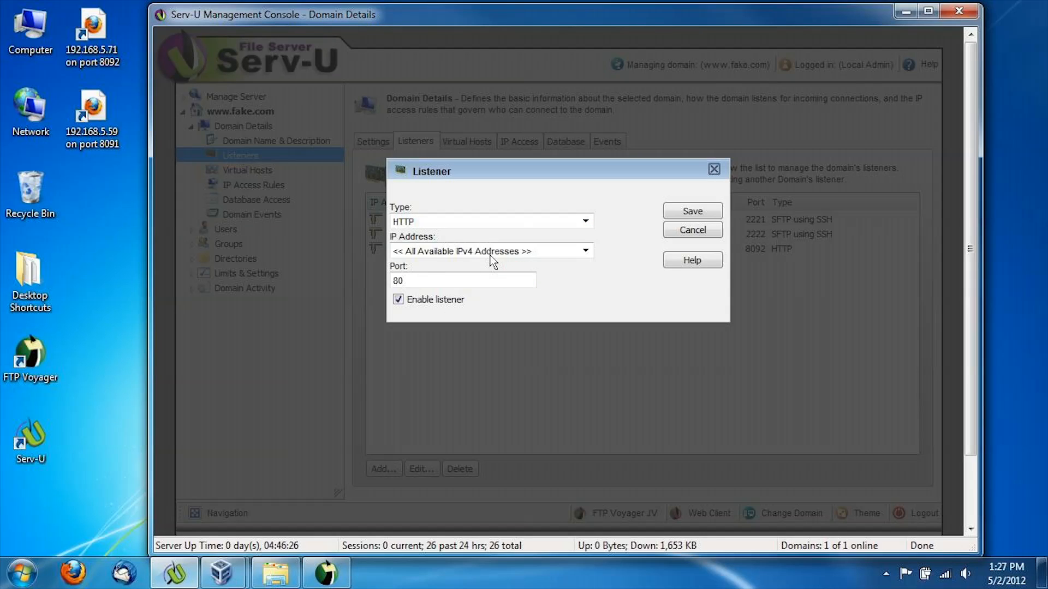
click(585, 251)
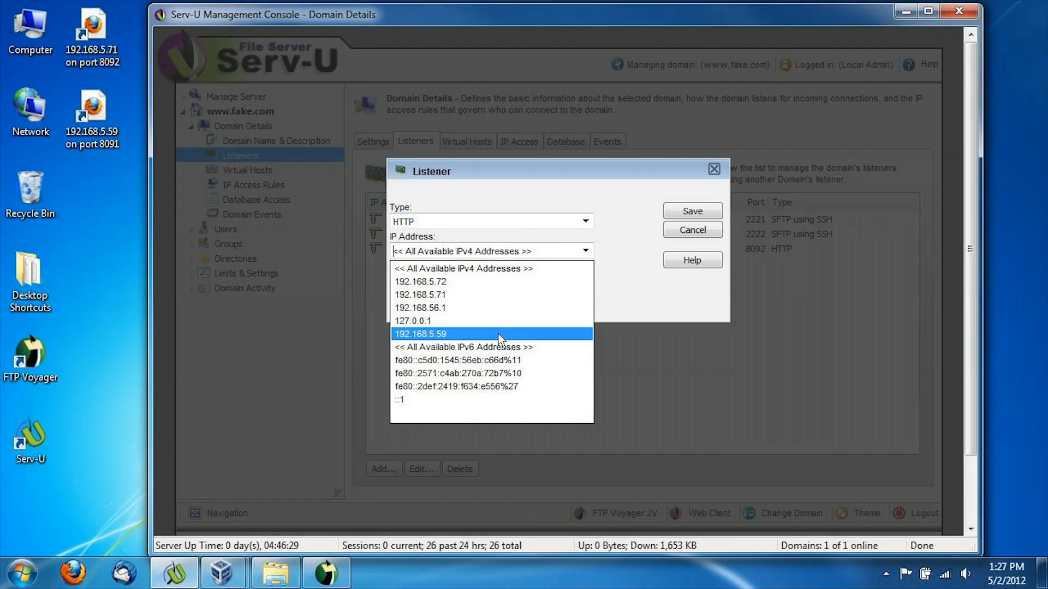
click(421, 334)
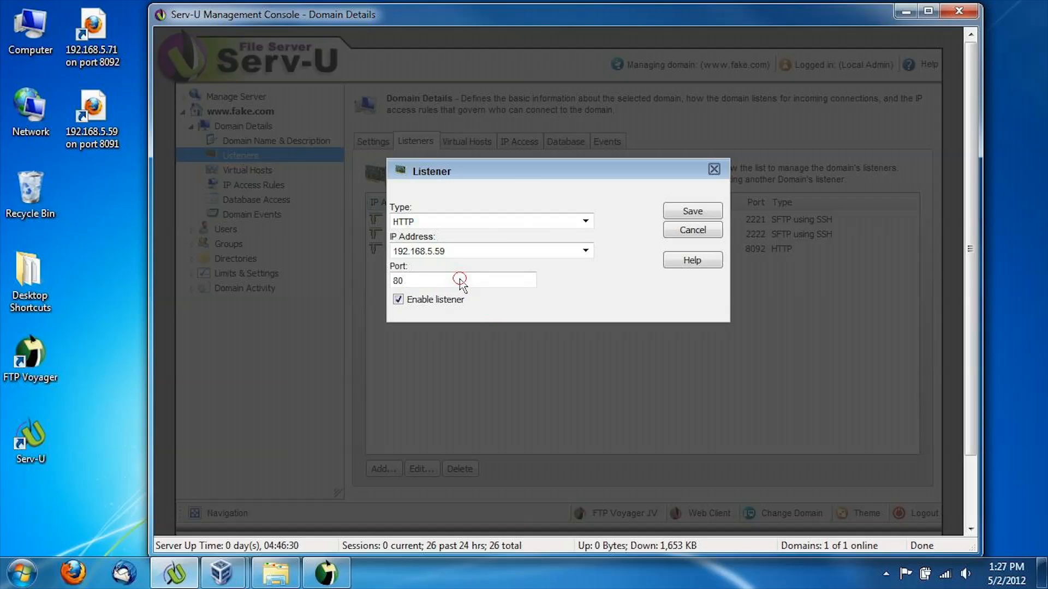
text(8091)
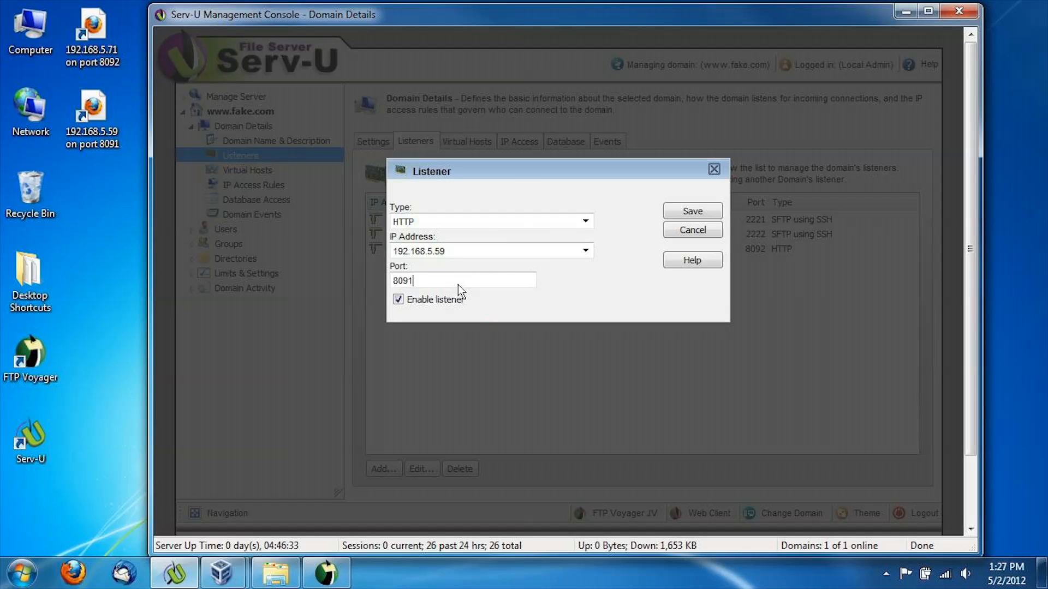
click(693, 210)
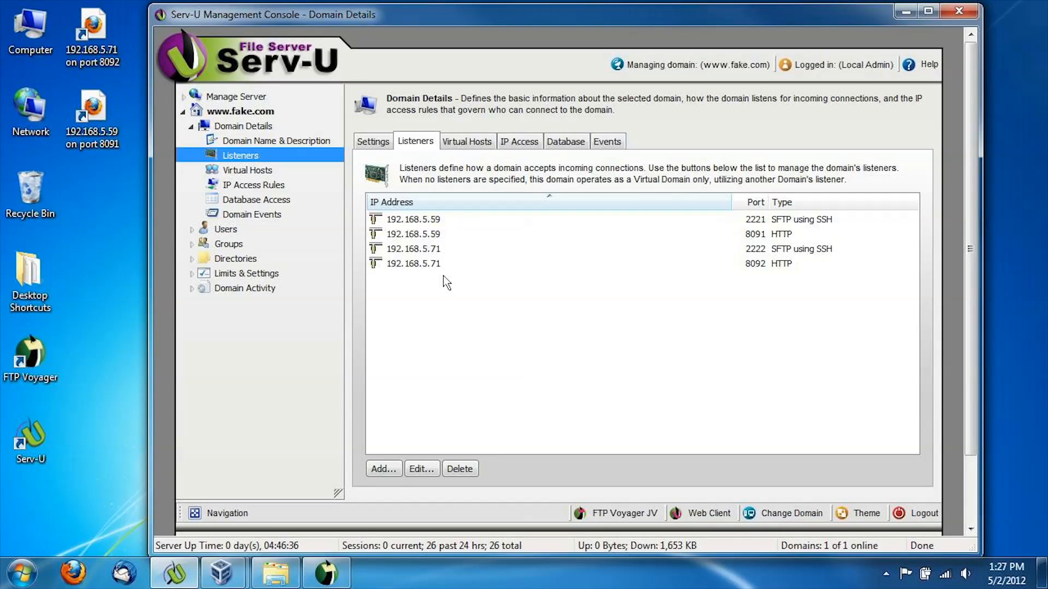
mouse_move(390, 562)
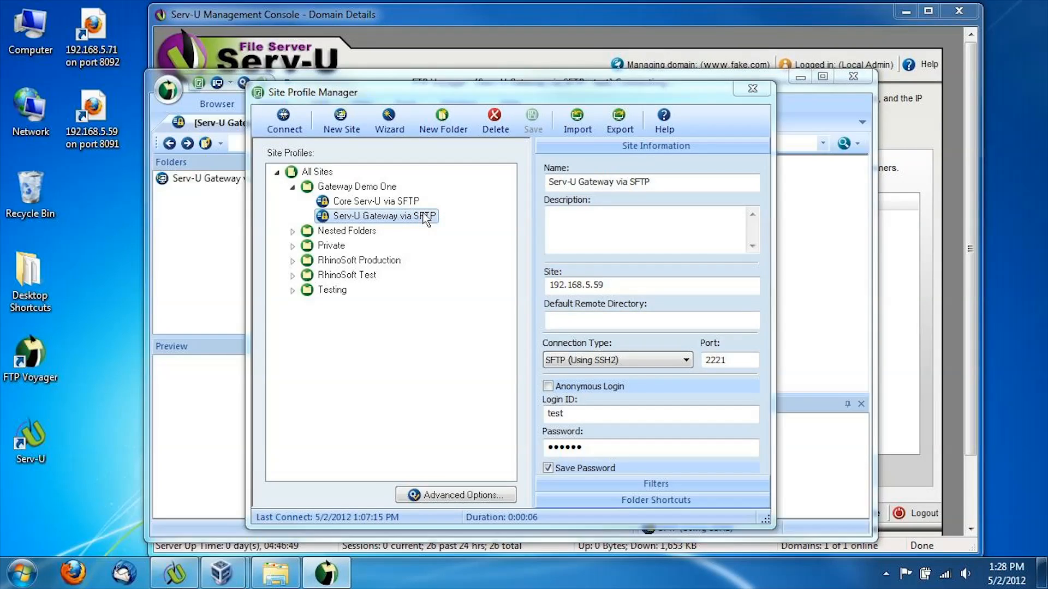
Connect via the Serv-U Gateway via SFTP profile and get the SFTP sign-on.
click(282, 114)
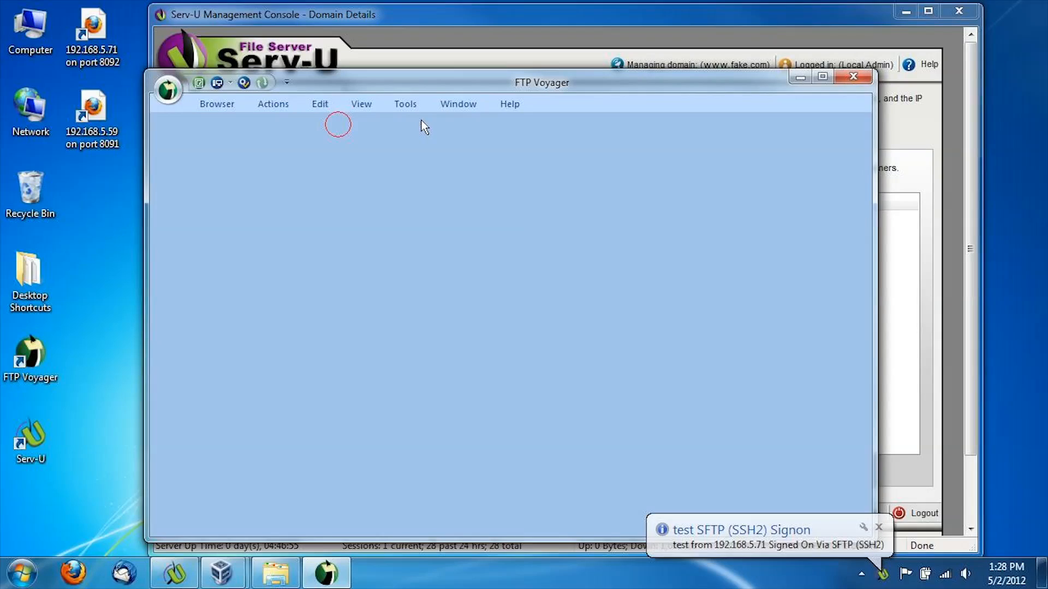
click(854, 78)
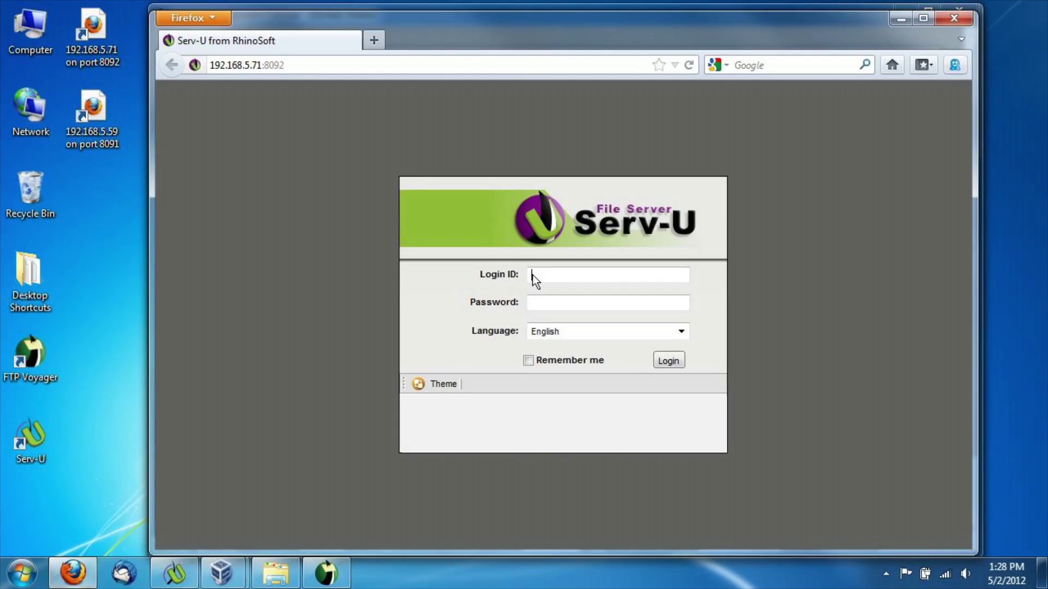
Sign in directly at 192.168.5.71:8092 with Login ID 'test', then load the gateway address 192.168.5.59:8091.
text(t)
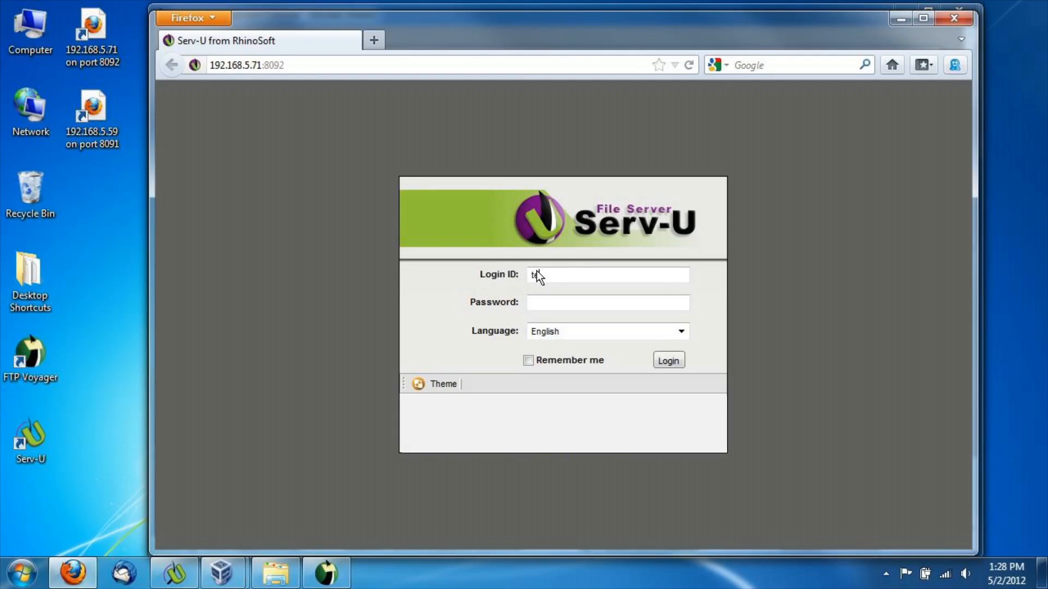
text(test)
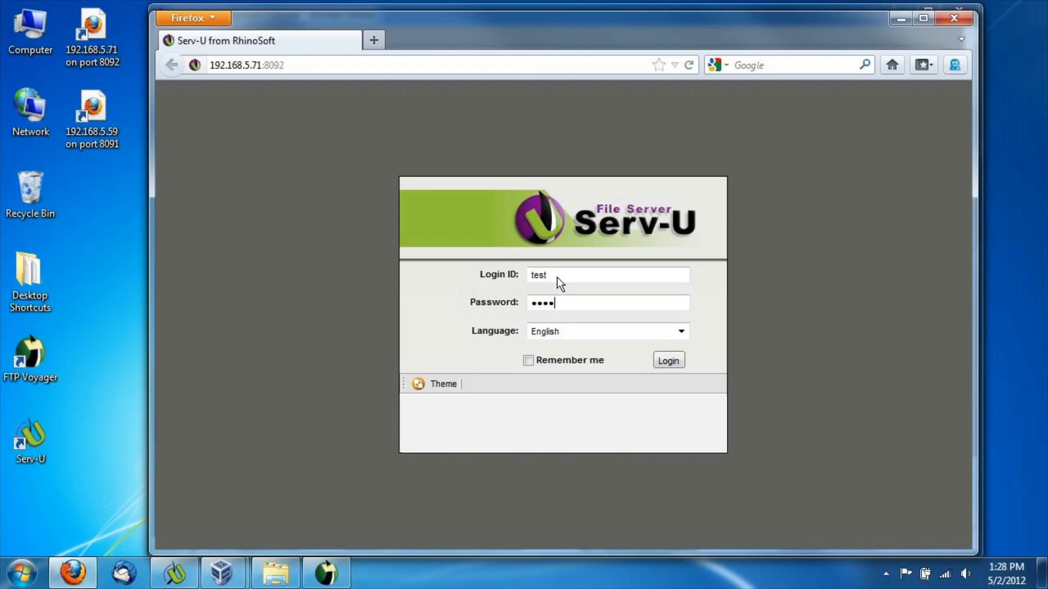
click(668, 360)
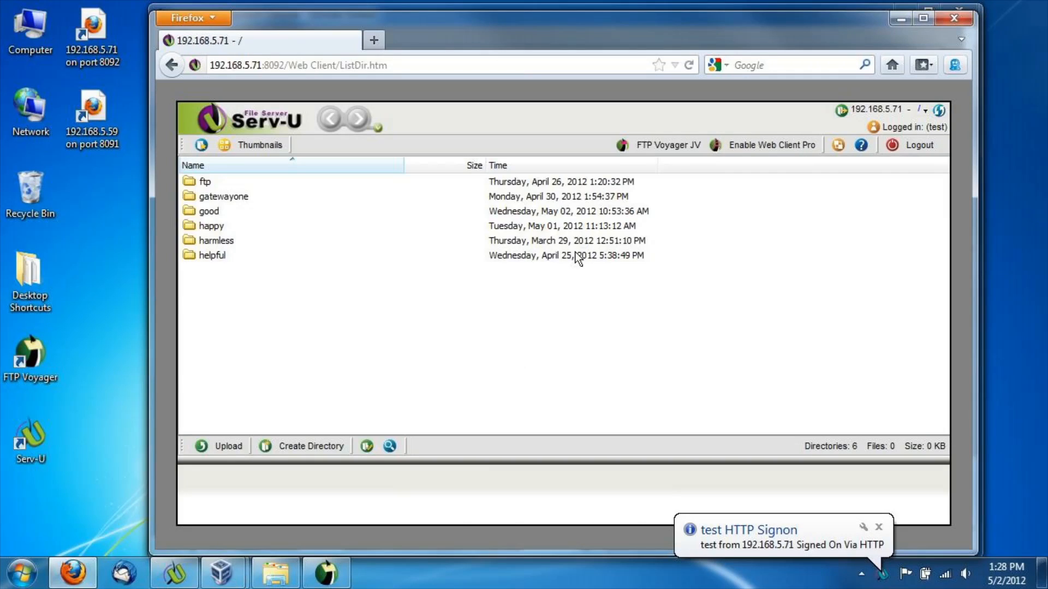
mouse_move(290, 94)
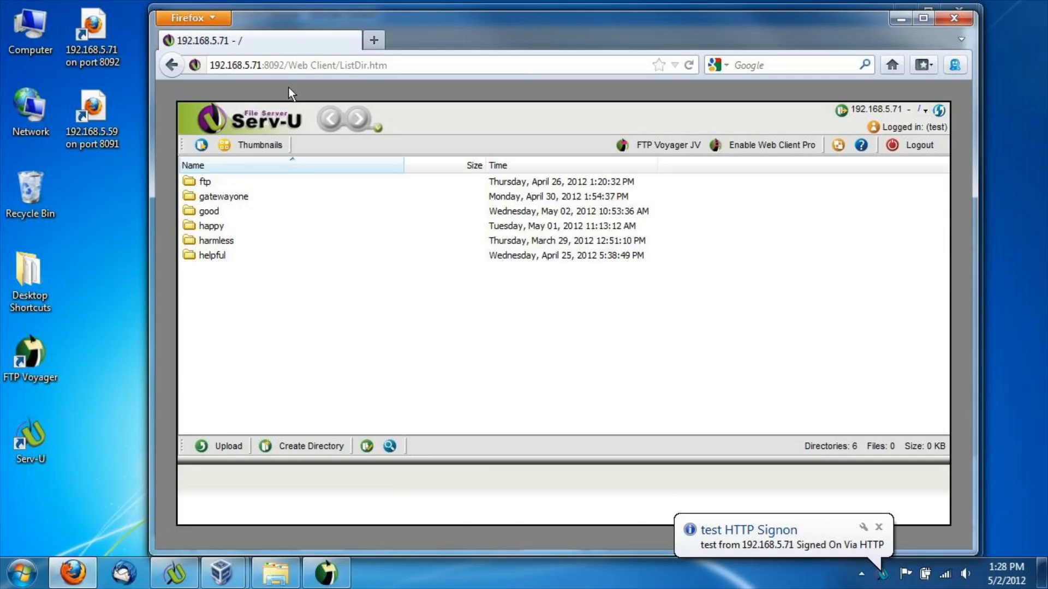
click(918, 145)
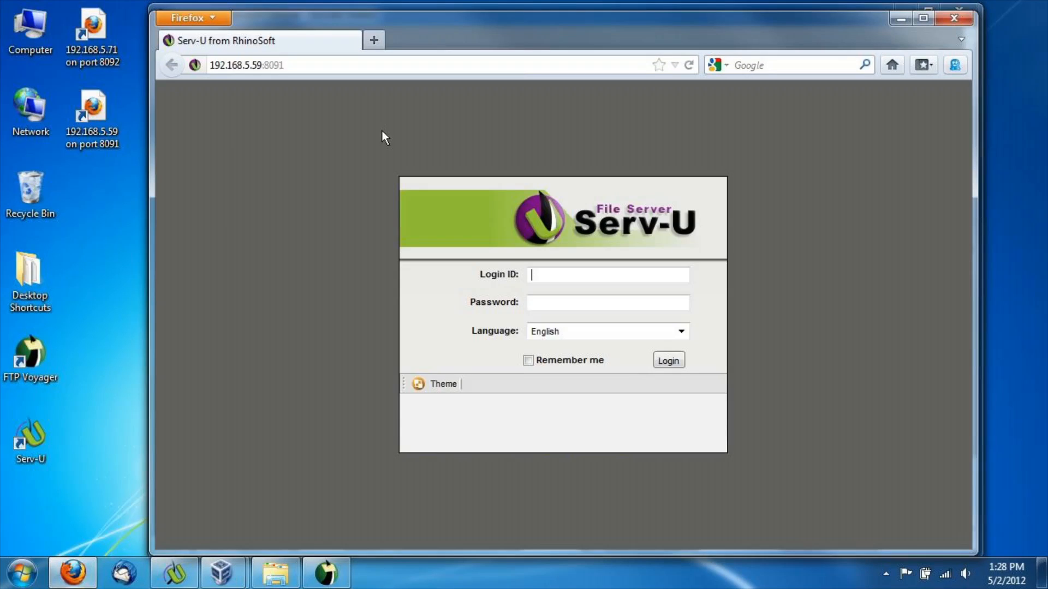
Log in as 'test' through the gateway at 192.168.5.59:8091 to reach the folder list.
text(test)
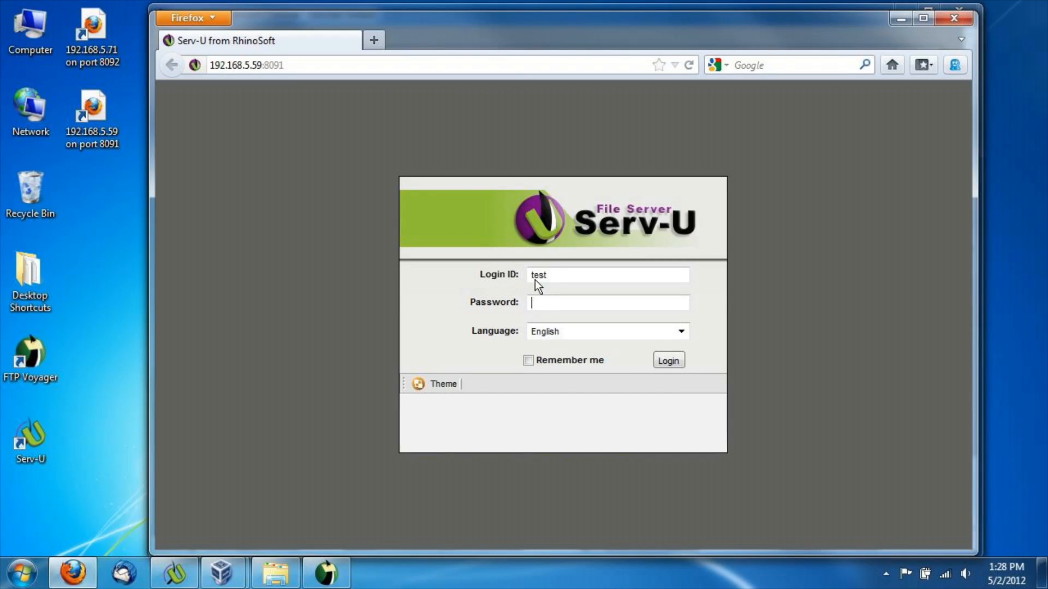
click(668, 360)
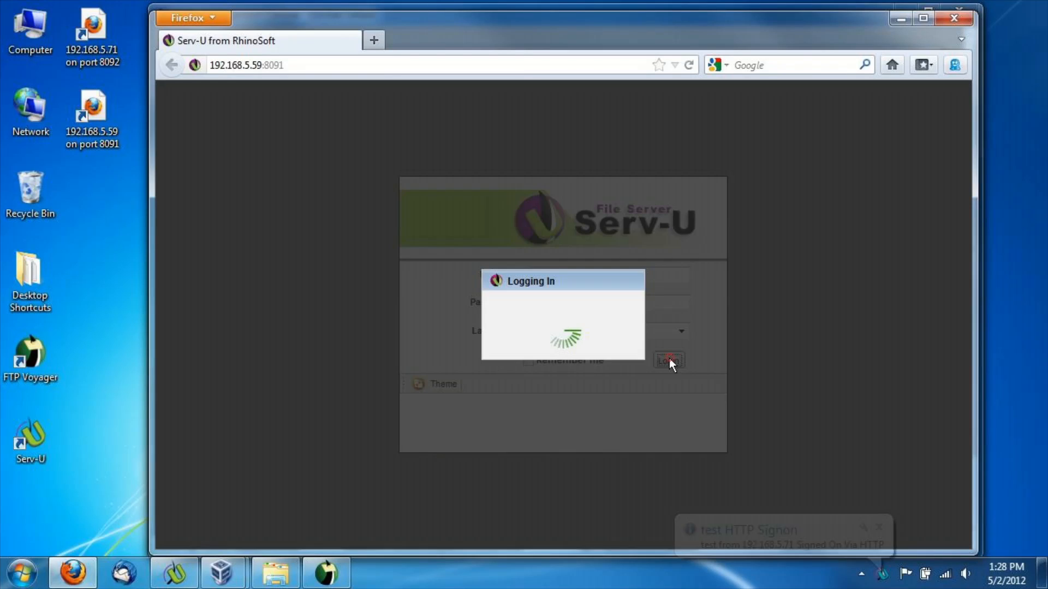
click(668, 360)
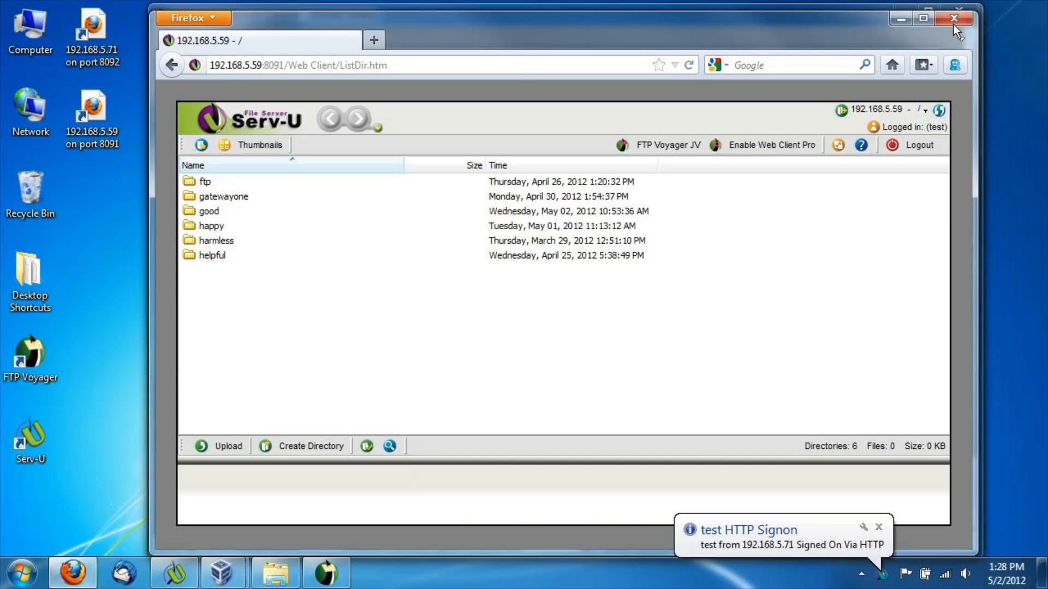
mouse_move(954, 22)
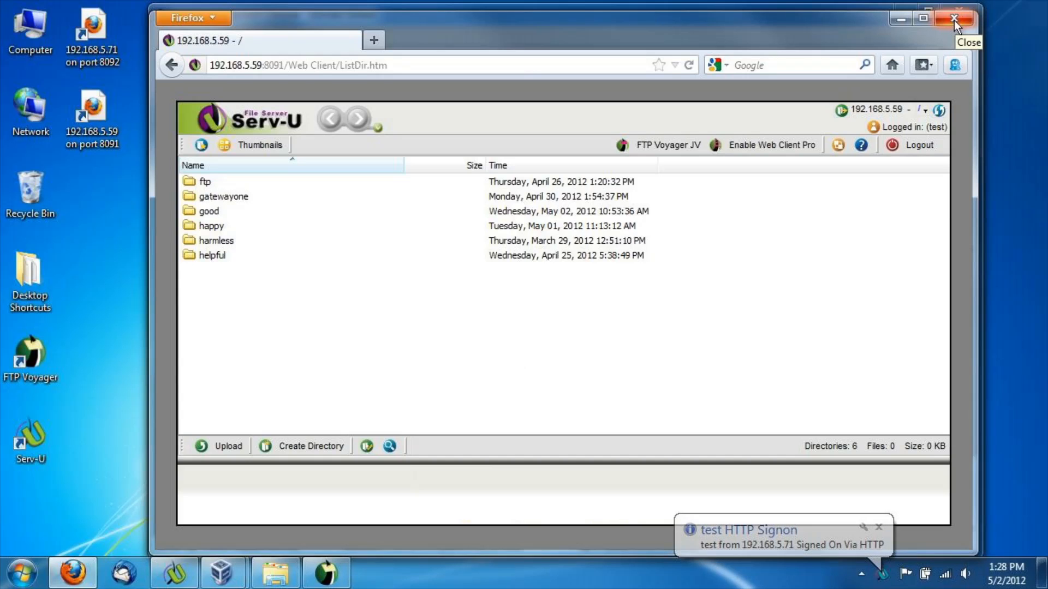